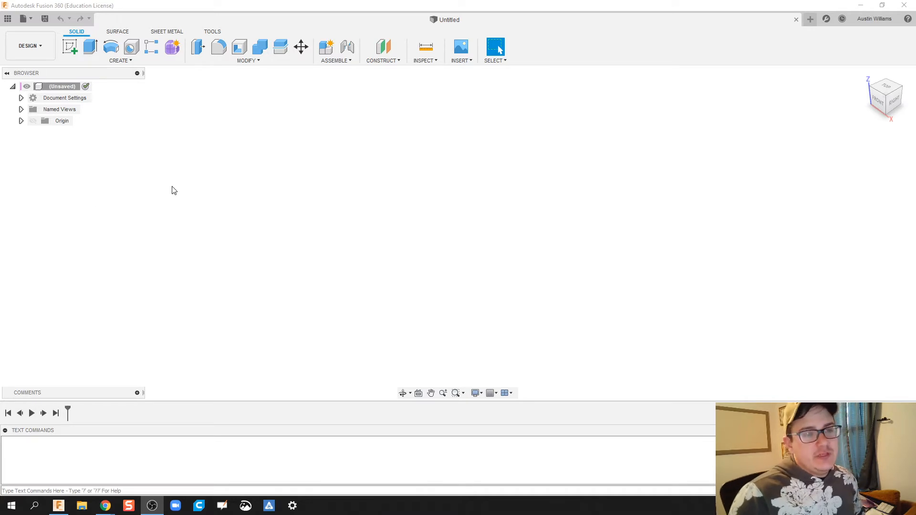
Step: Open Insert Canvas from my computer to browse for a reference drawing image
left_click(461, 60)
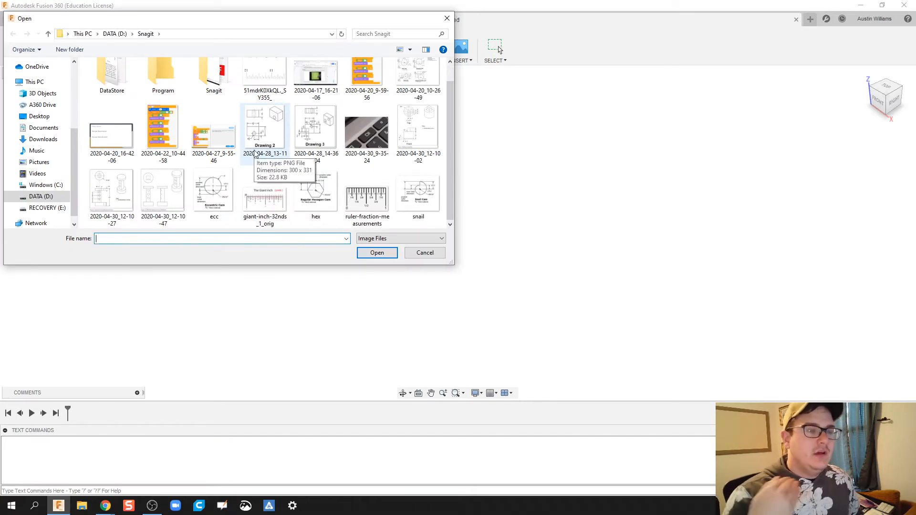
mouse_move(193, 208)
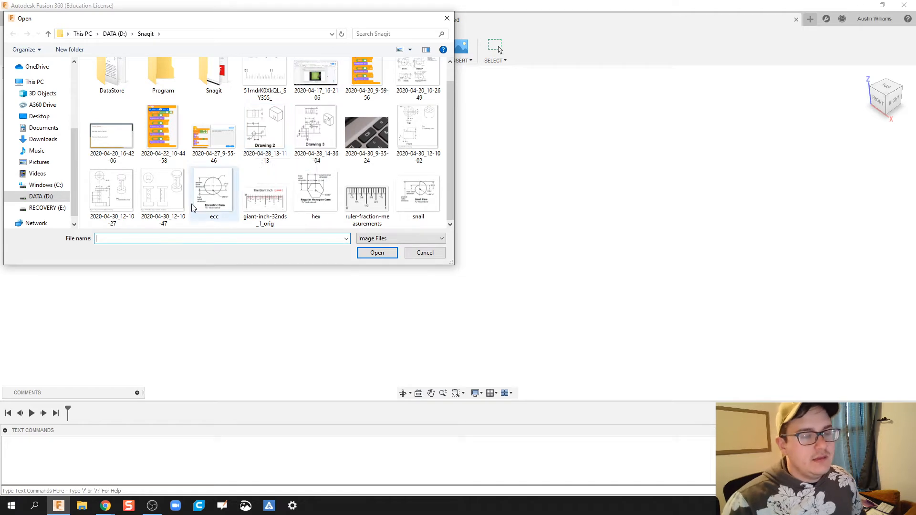
mouse_move(213, 190)
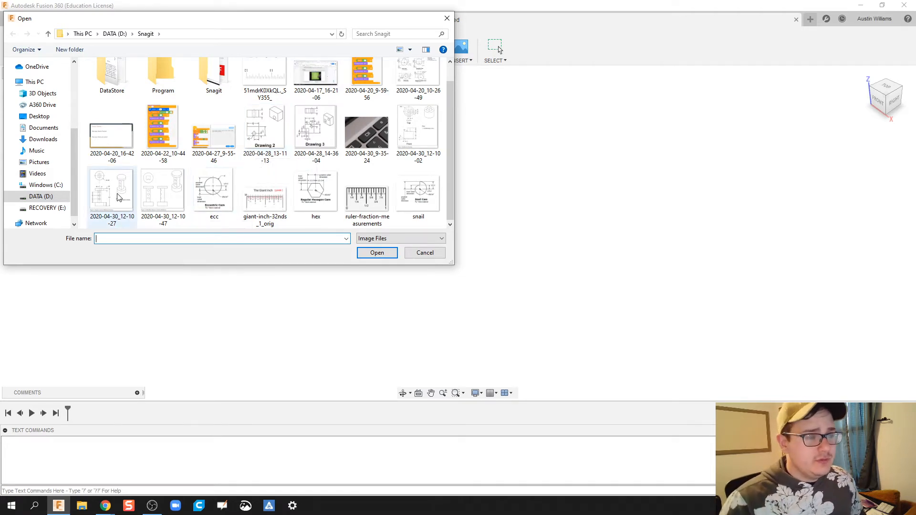
Step: Select the 2020-04-30_12-10-27 column drawing image and load it as a canvas
left_click(112, 191)
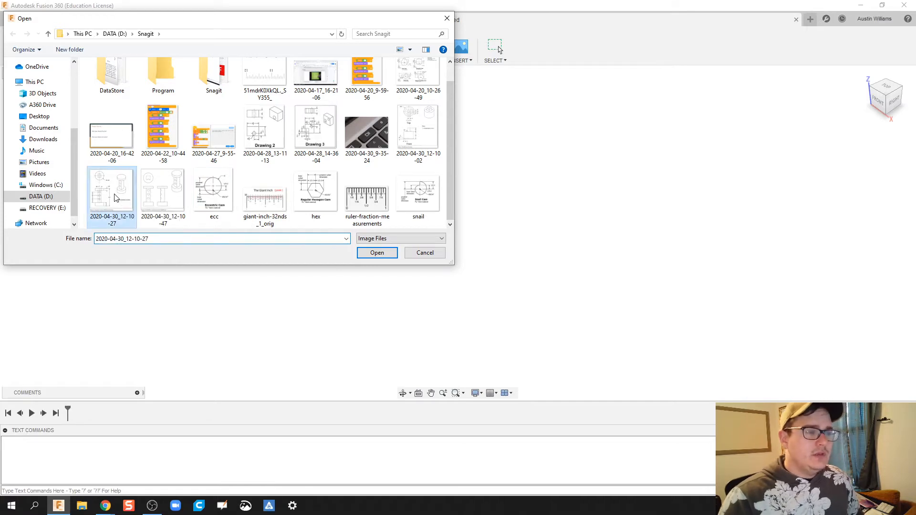
left_click(377, 252)
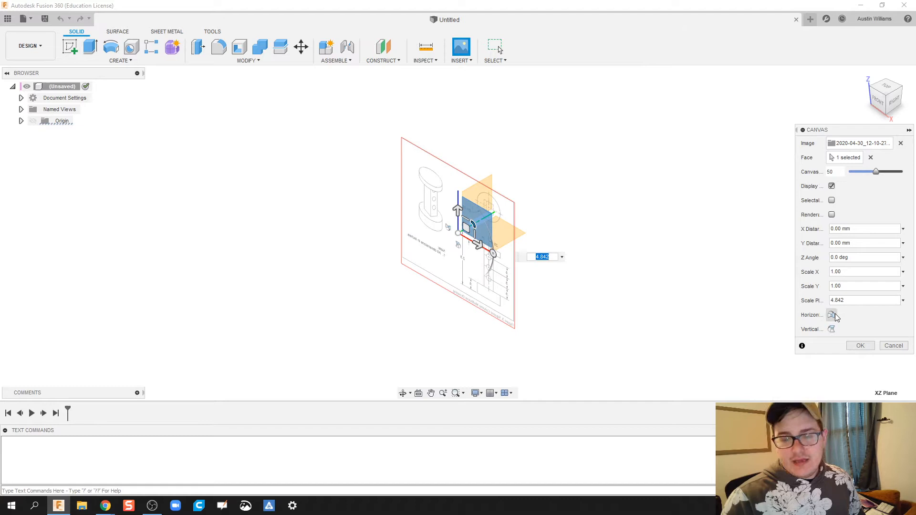
Step: Shift the canvas right of the origin, set opacity to 100, and confirm
left_click_drag(485, 233, 573, 260)
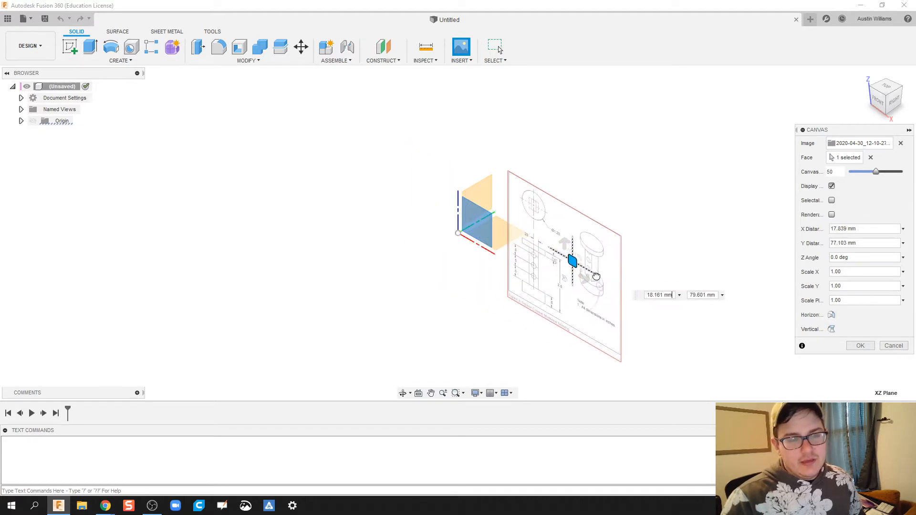
left_click_drag(570, 261, 595, 268)
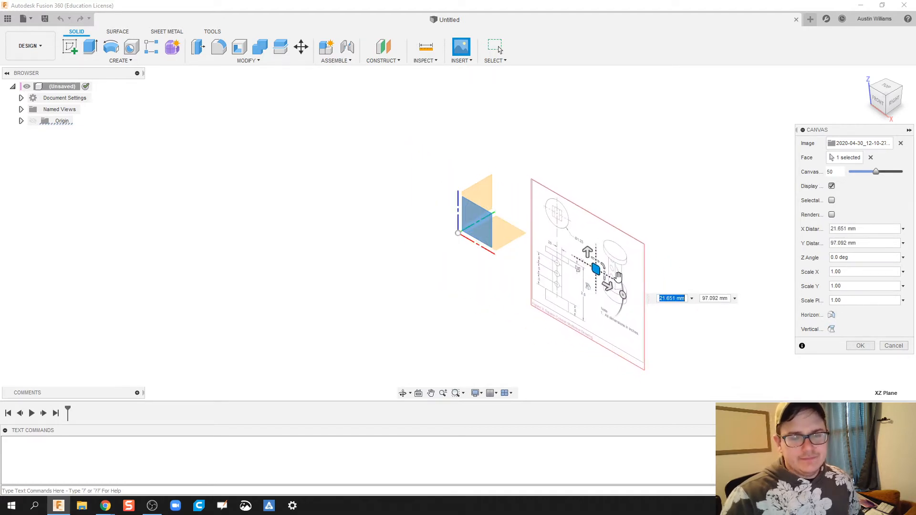
left_click_drag(875, 171, 902, 171)
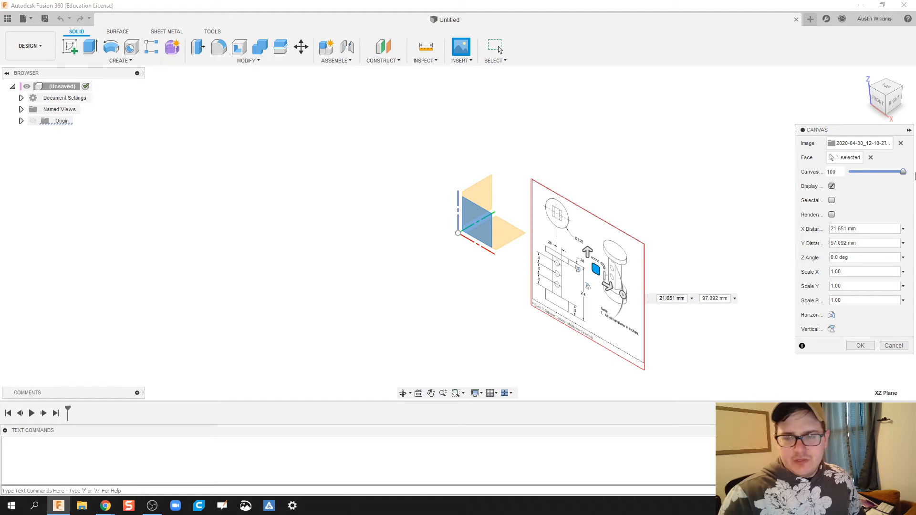
left_click(859, 346)
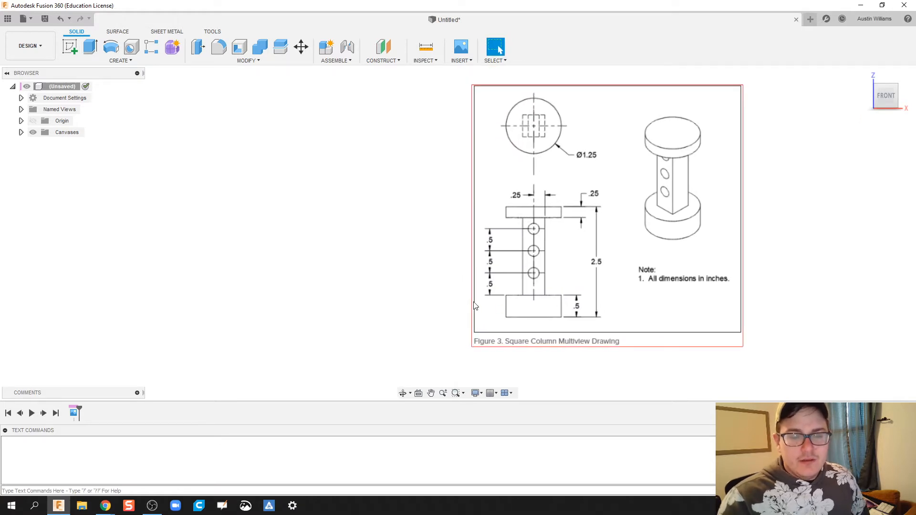
mouse_move(475, 289)
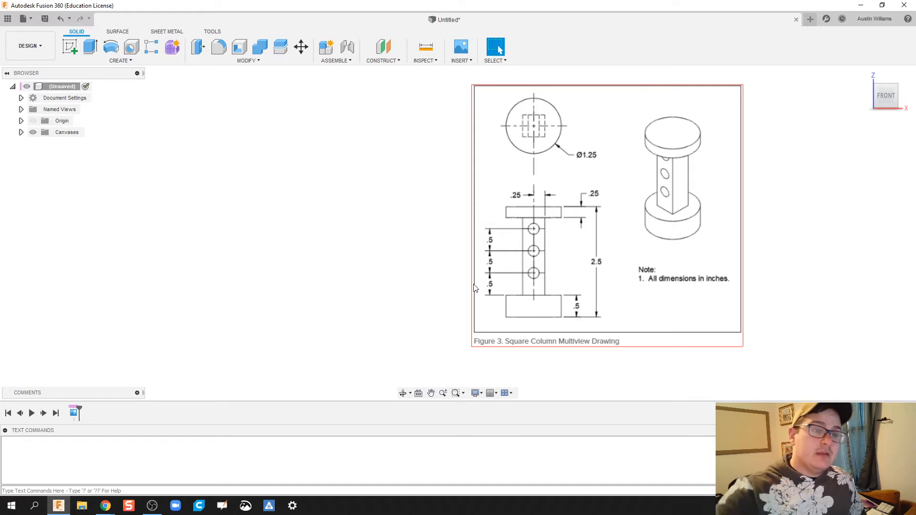
mouse_move(479, 253)
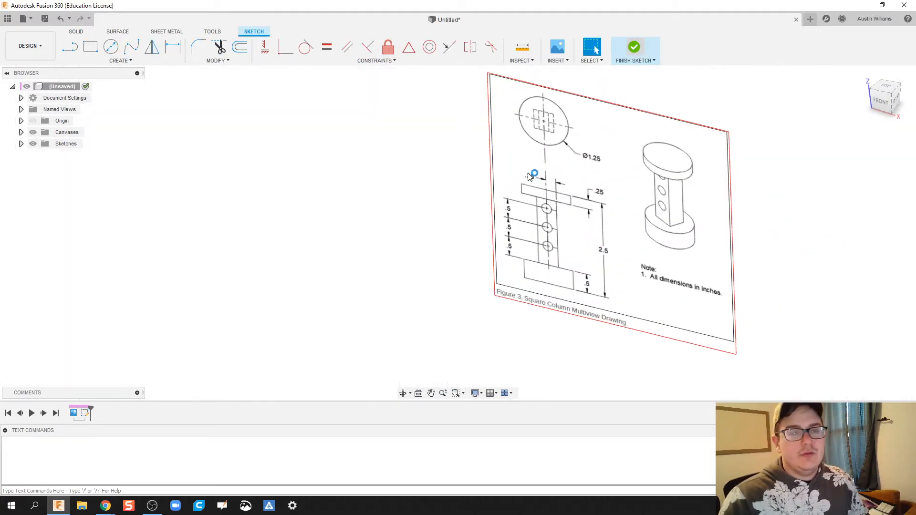
Step: Finish the sketch on the canvas plane and expand Document Settings
left_click(634, 47)
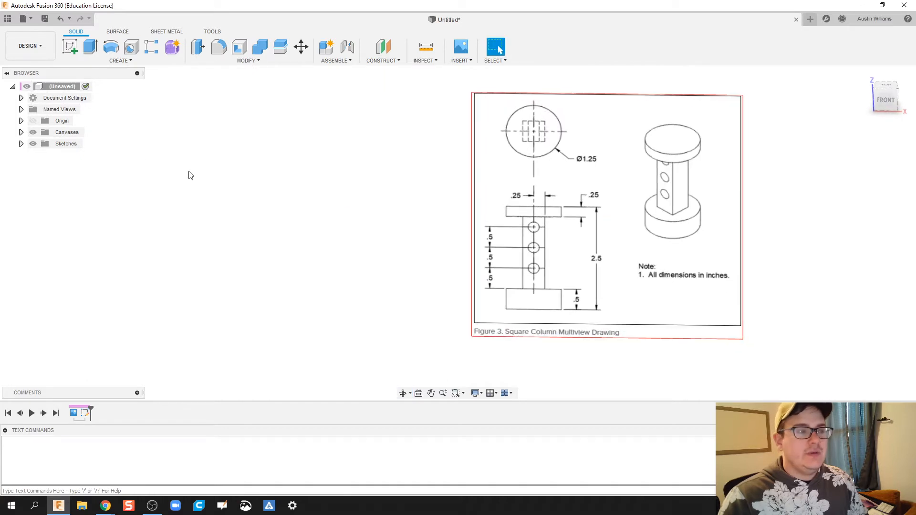
left_click(64, 98)
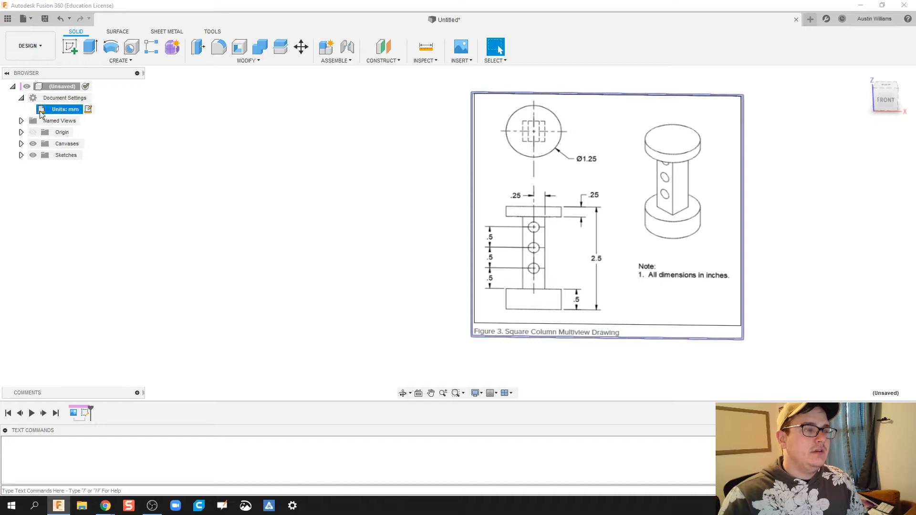
Step: Change the document unit type from millimetres to inches
left_click(87, 109)
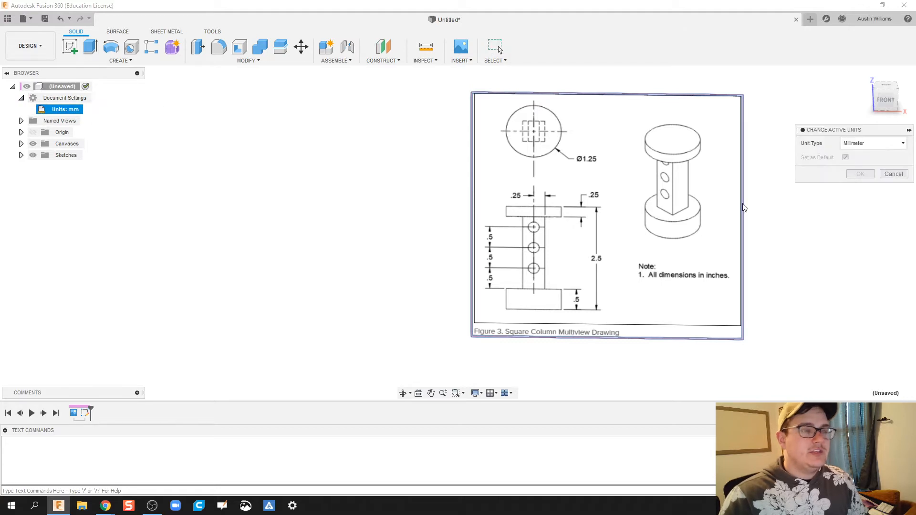
left_click(870, 143)
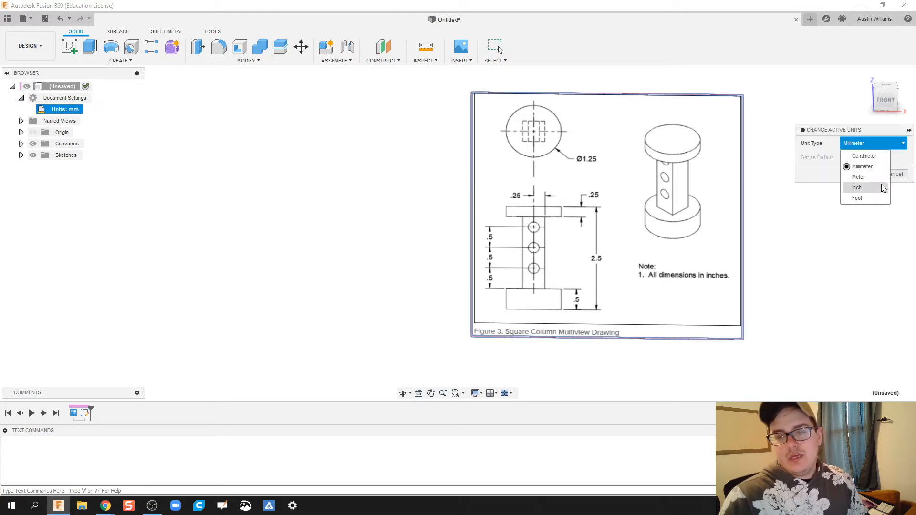
left_click(857, 187)
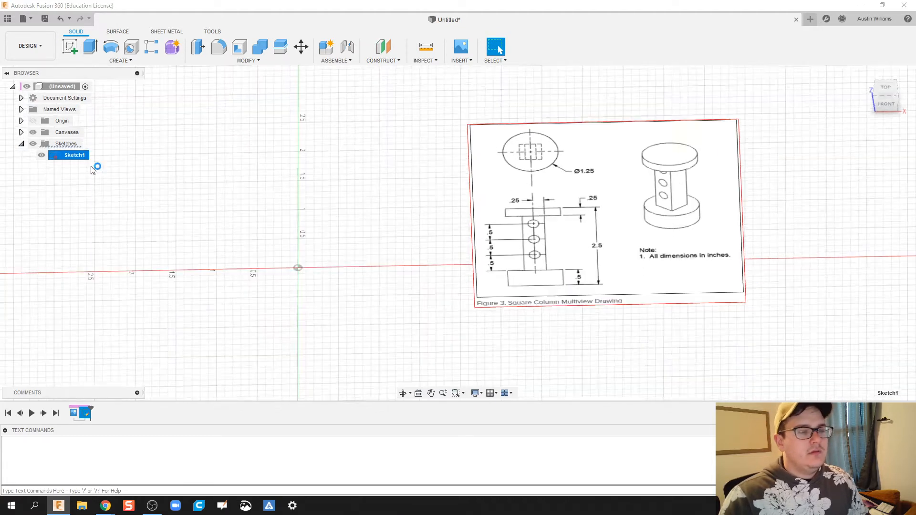
Step: Draw a 1.25 in circle in Sketch1 and extrude it 0.50 in
double_click(73, 155)
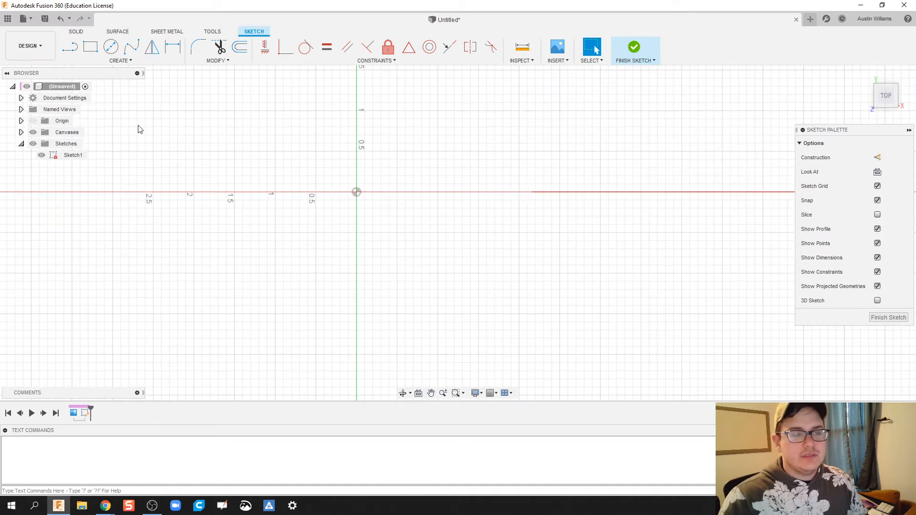
left_click(110, 47)
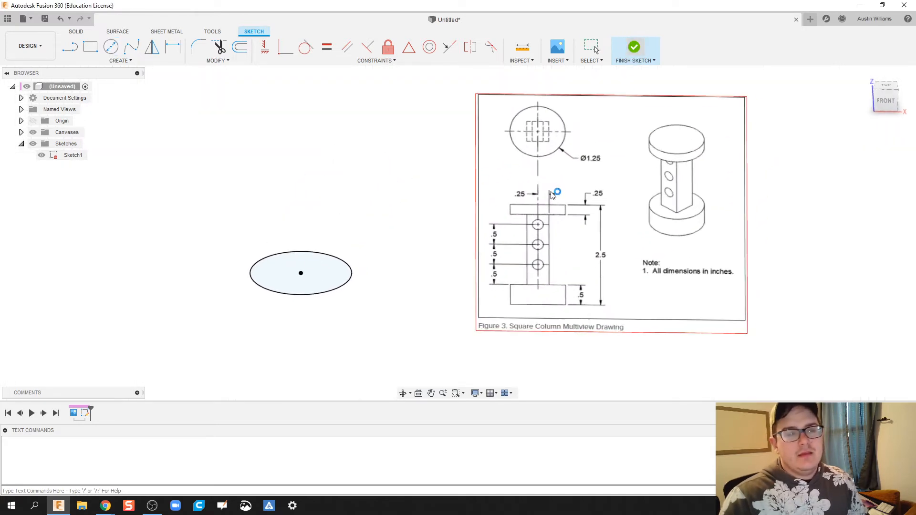
left_click(634, 46)
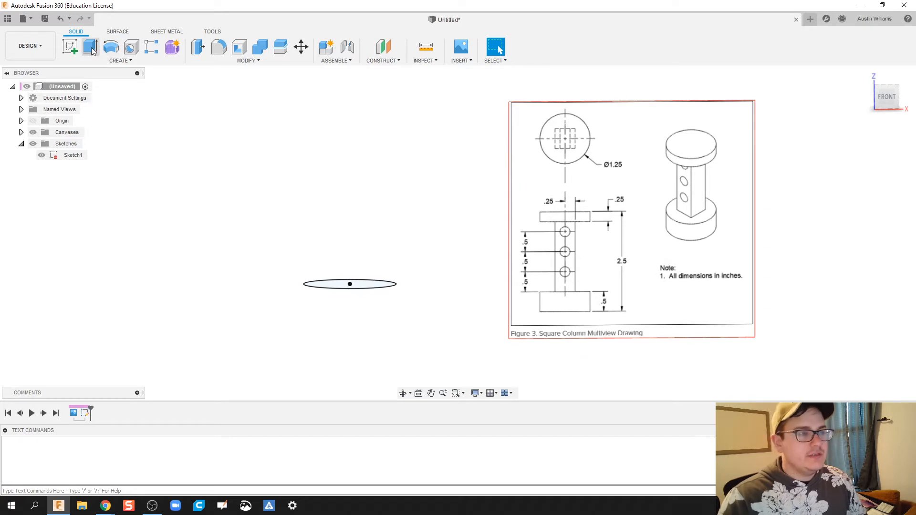
left_click(89, 48)
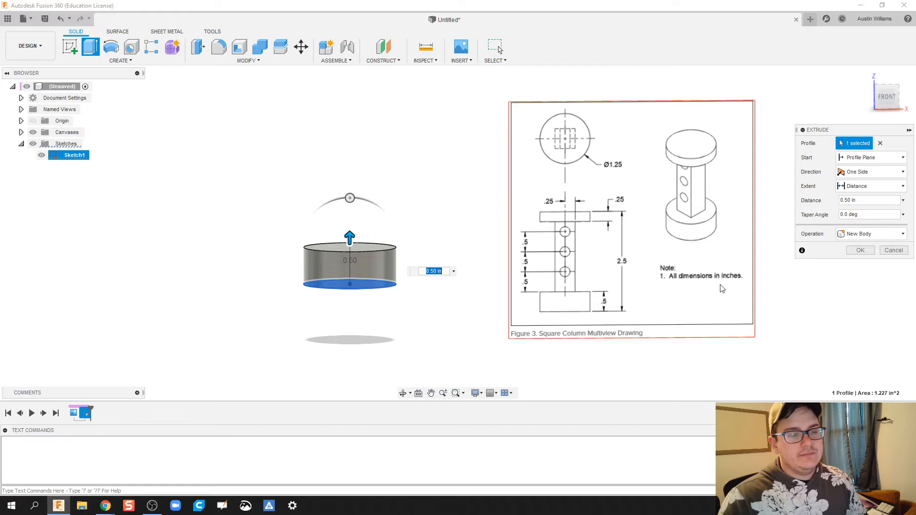
left_click(858, 250)
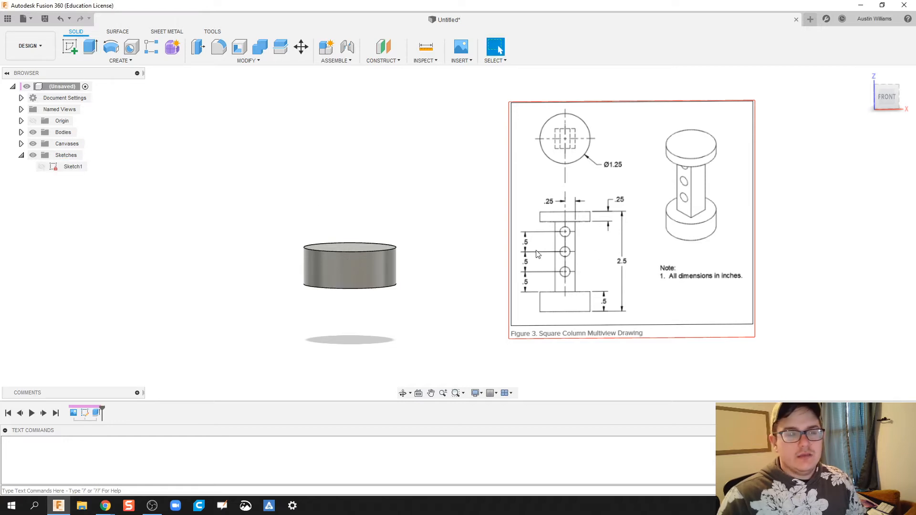
mouse_move(559, 128)
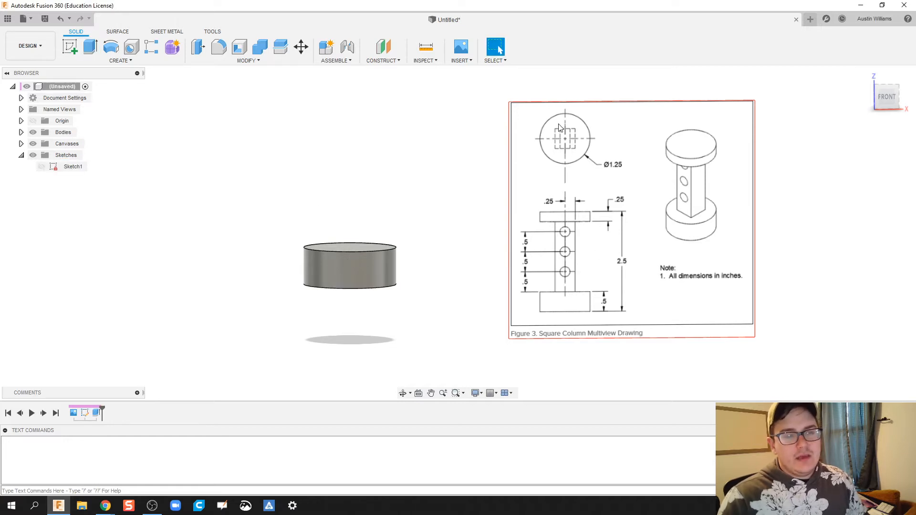
mouse_move(572, 147)
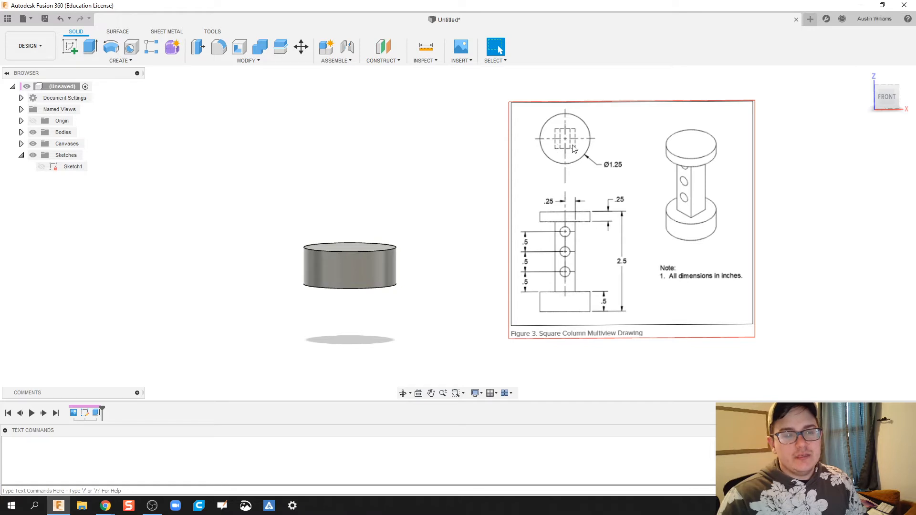
mouse_move(578, 168)
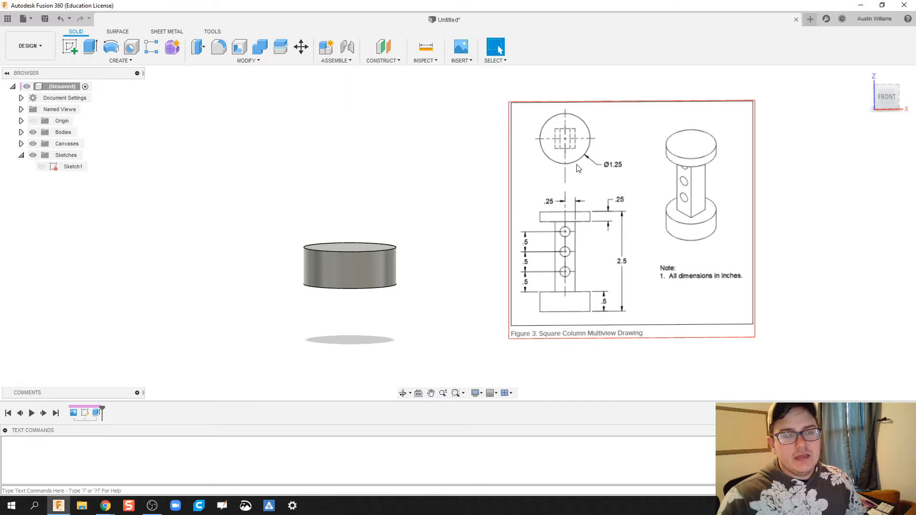
mouse_move(577, 176)
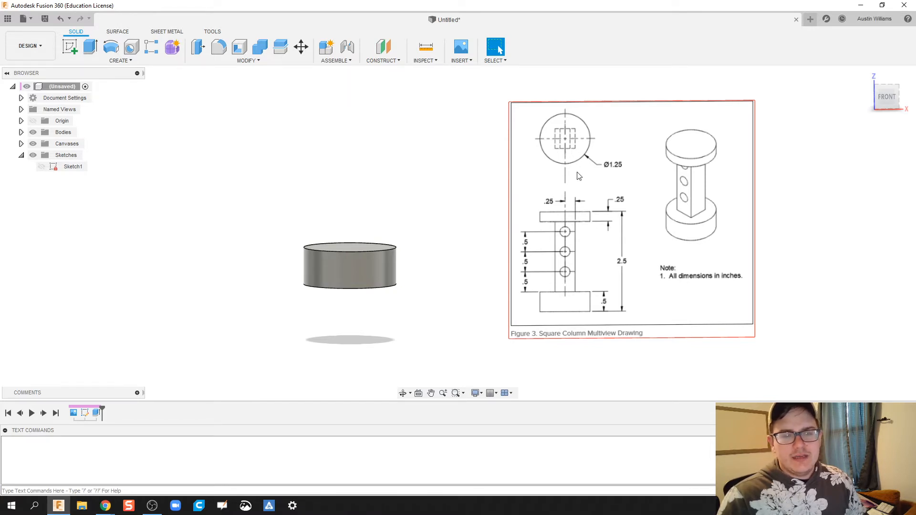
mouse_move(582, 249)
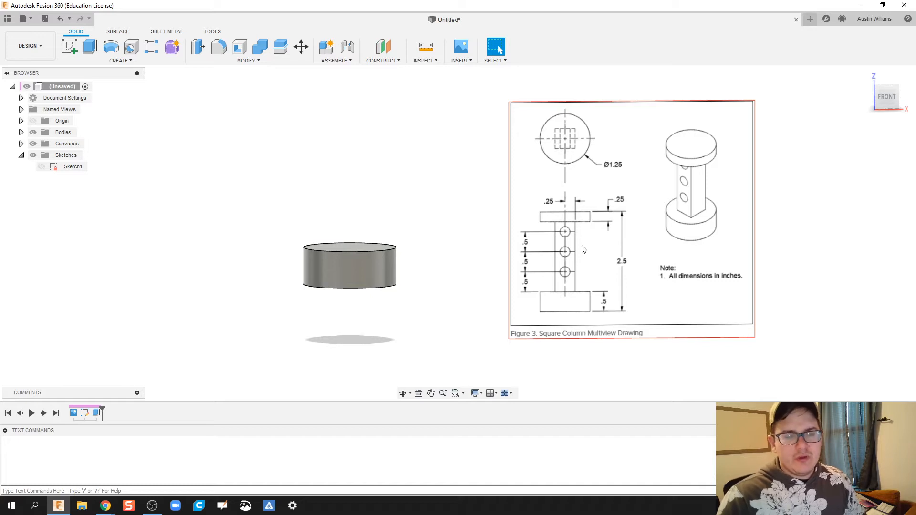
mouse_move(575, 219)
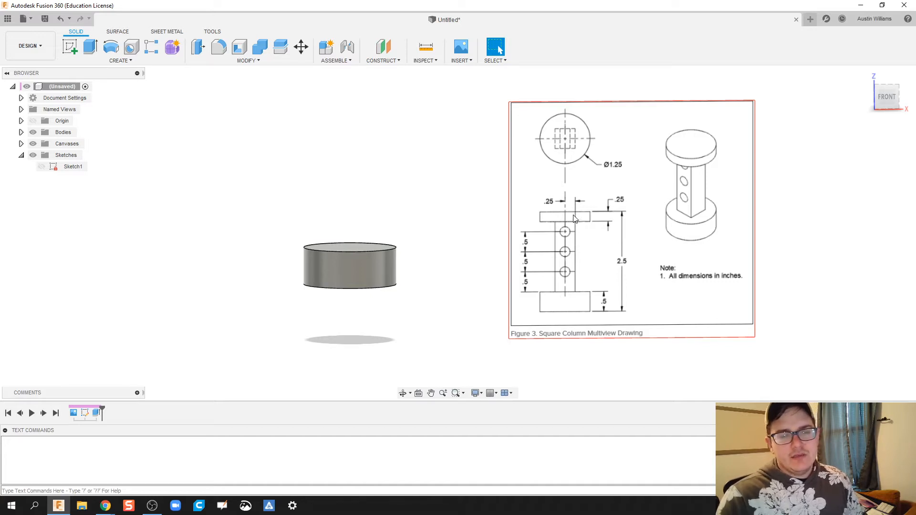
mouse_move(583, 215)
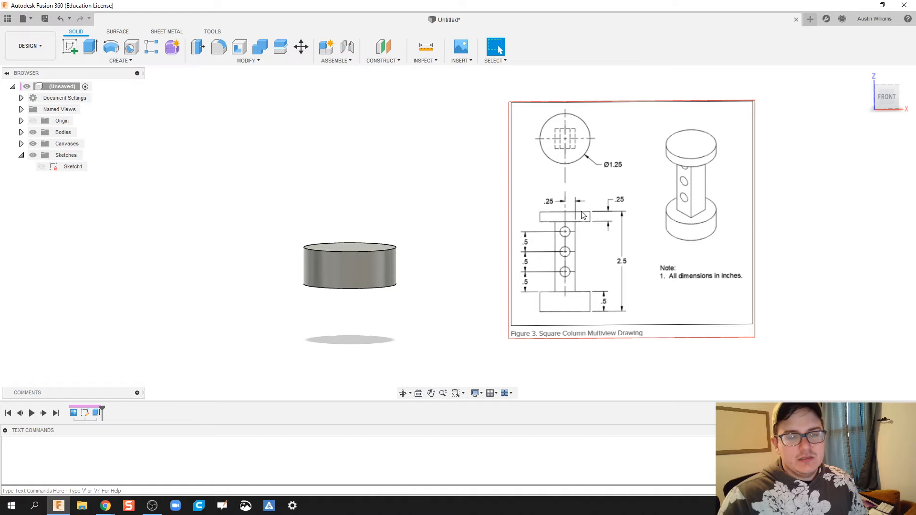
mouse_move(570, 206)
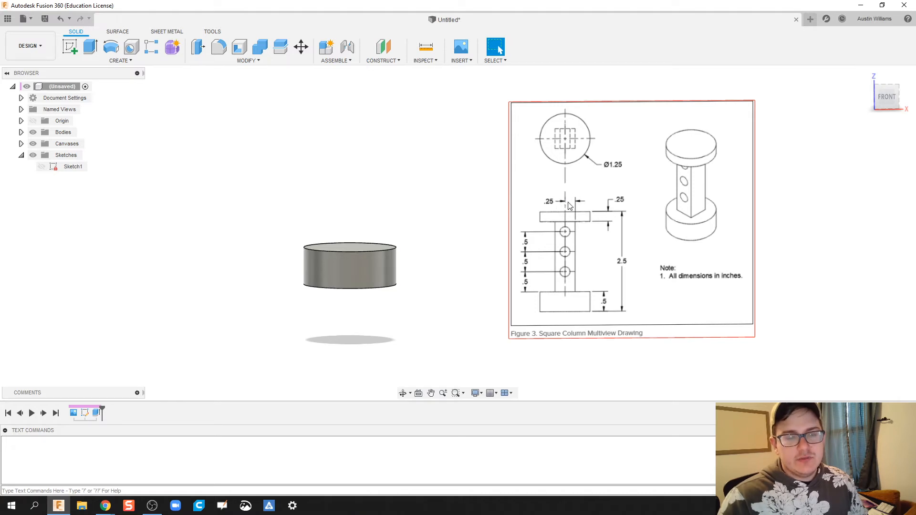
mouse_move(553, 228)
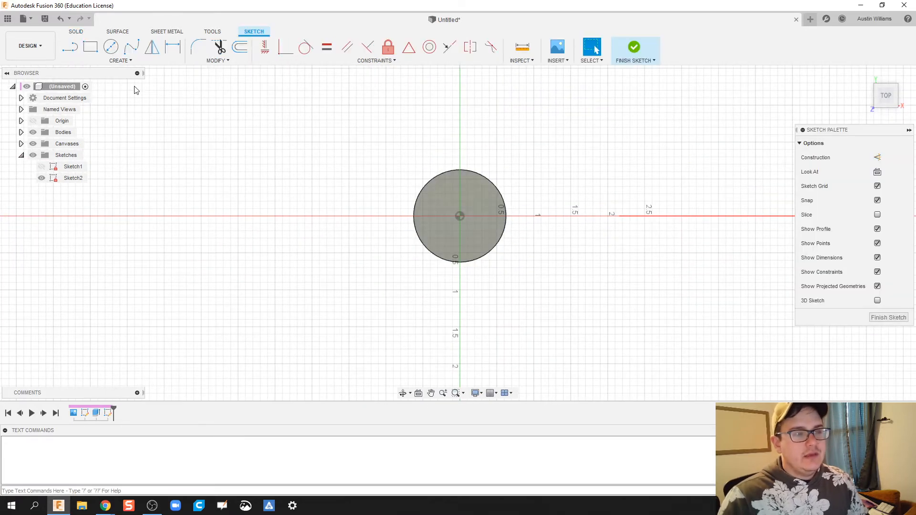
Step: Draw a 0.5 by 0.5 in center rectangle on the origin and finish Sketch2
left_click(90, 47)
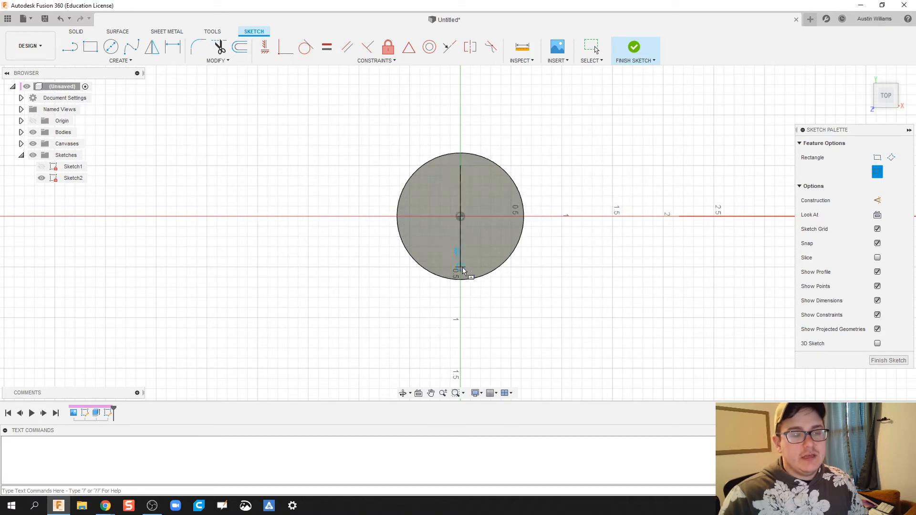
left_click_drag(459, 217, 499, 247)
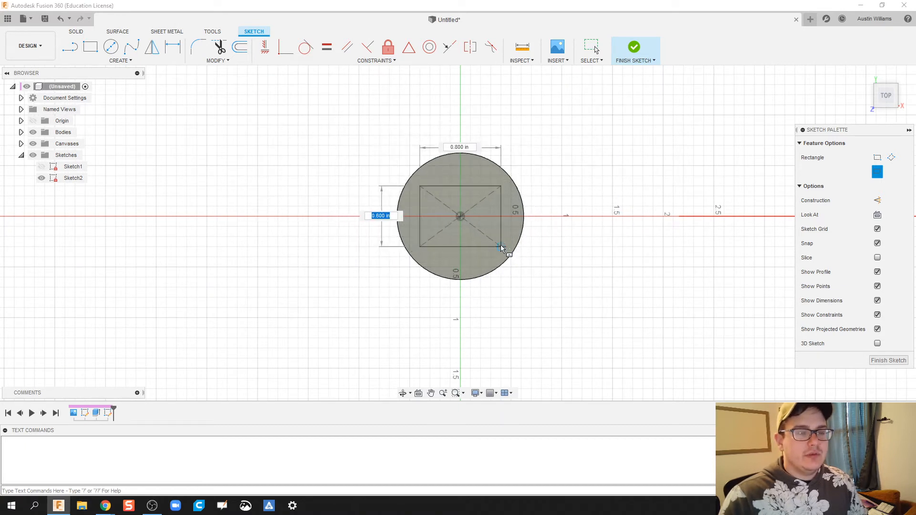
left_click_drag(500, 247, 485, 244)
type("0.5")
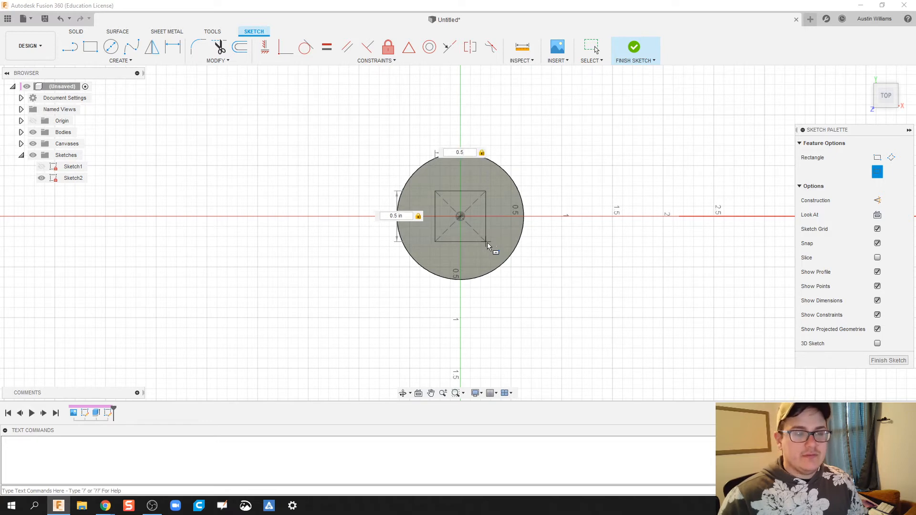
left_click(634, 47)
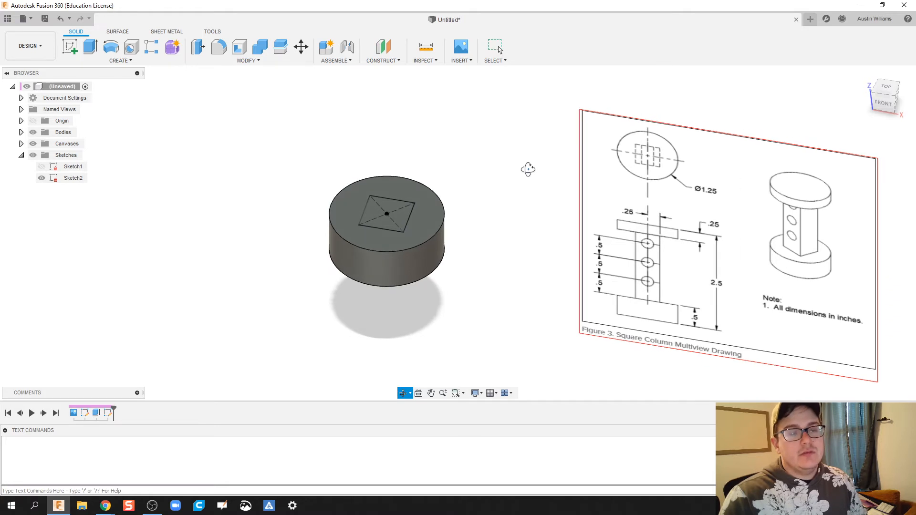
Step: Orbit the part toward the front view and start an extrusion
left_click_drag(528, 170, 551, 171)
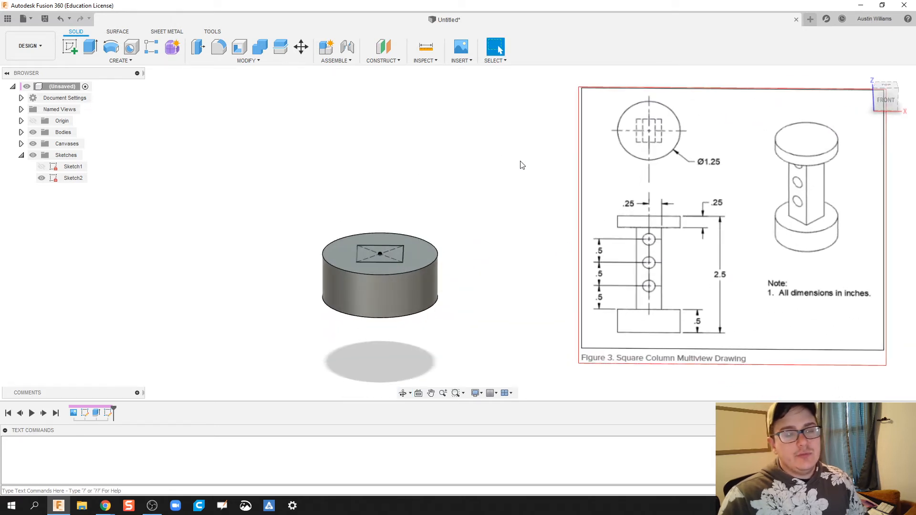
left_click(89, 48)
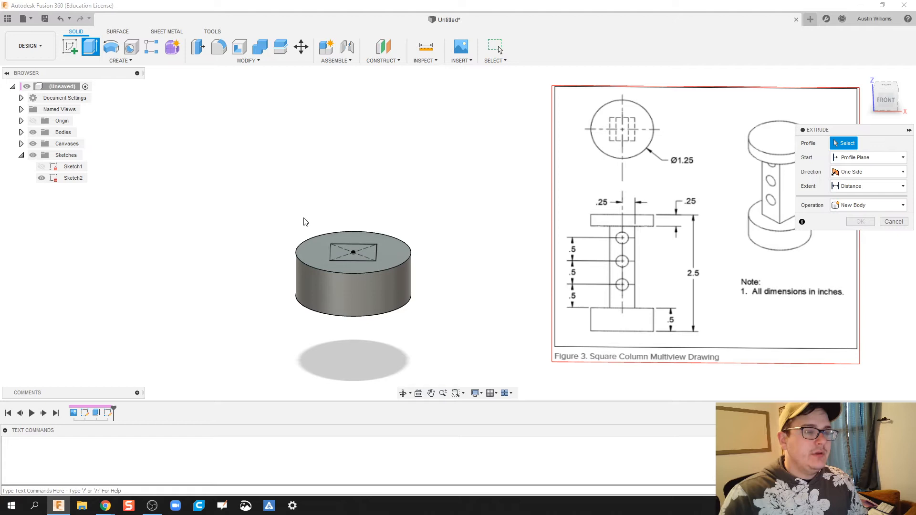
Step: Select the square profile and pull it upward, entering a 2.5 in height
left_click(352, 252)
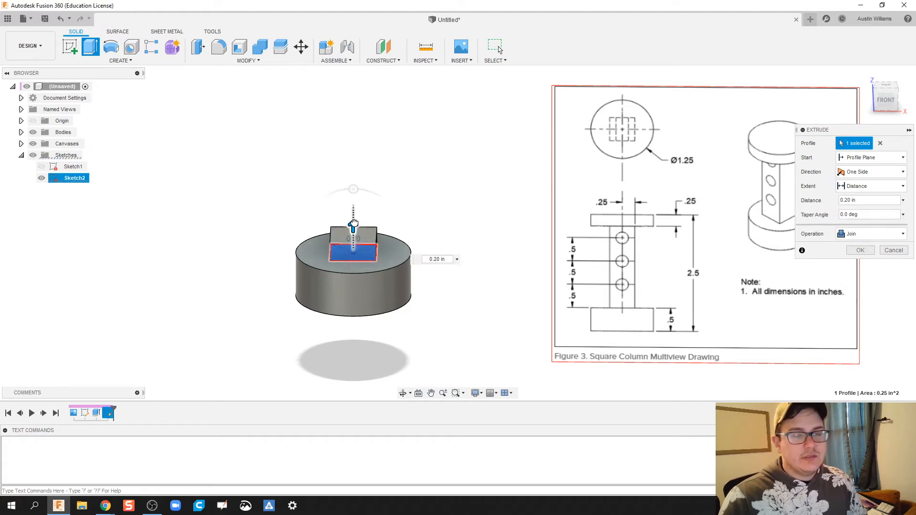
left_click_drag(352, 228, 352, 149)
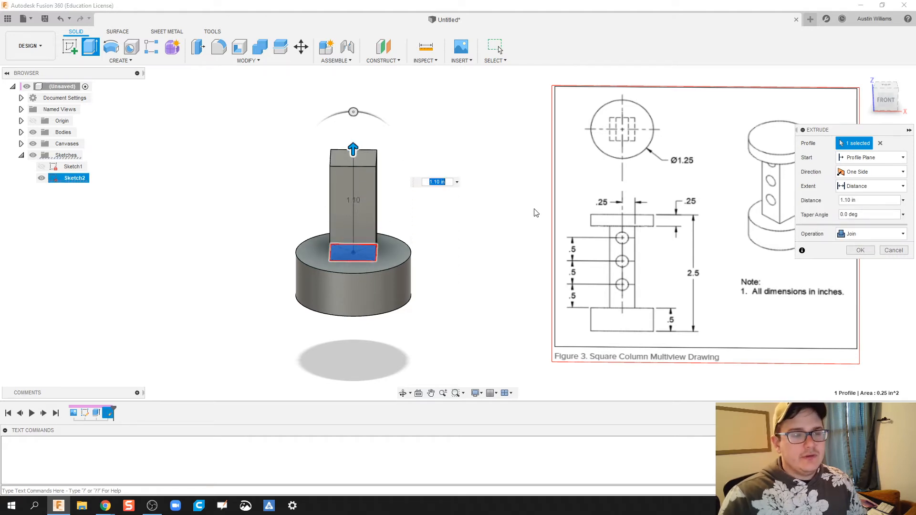
mouse_move(668, 175)
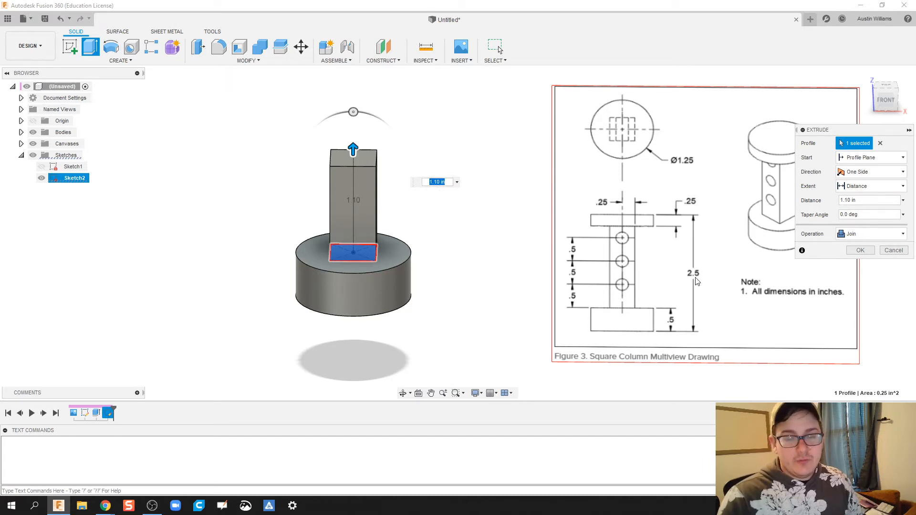
type("2.5")
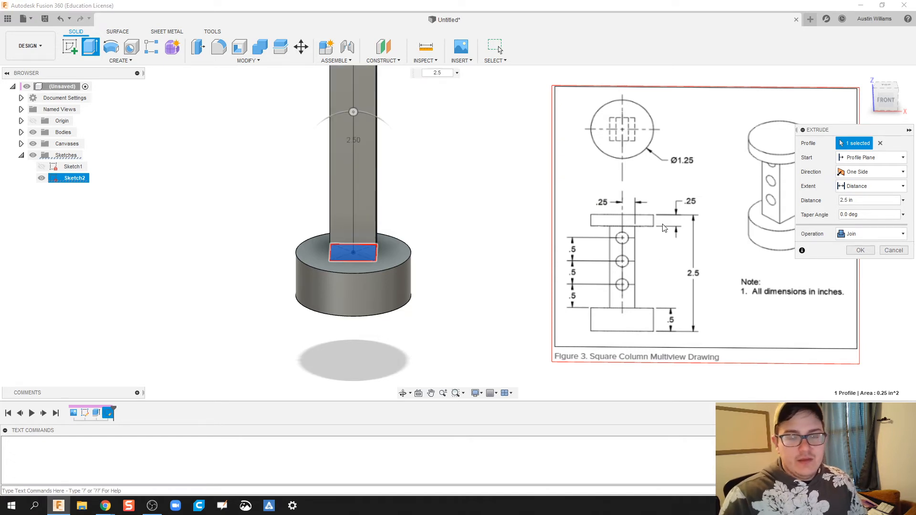
mouse_move(675, 232)
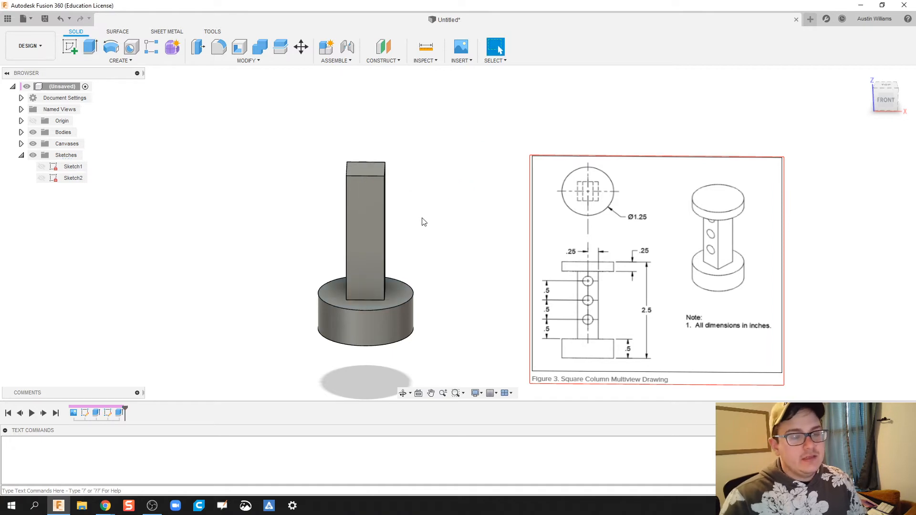
mouse_move(421, 231)
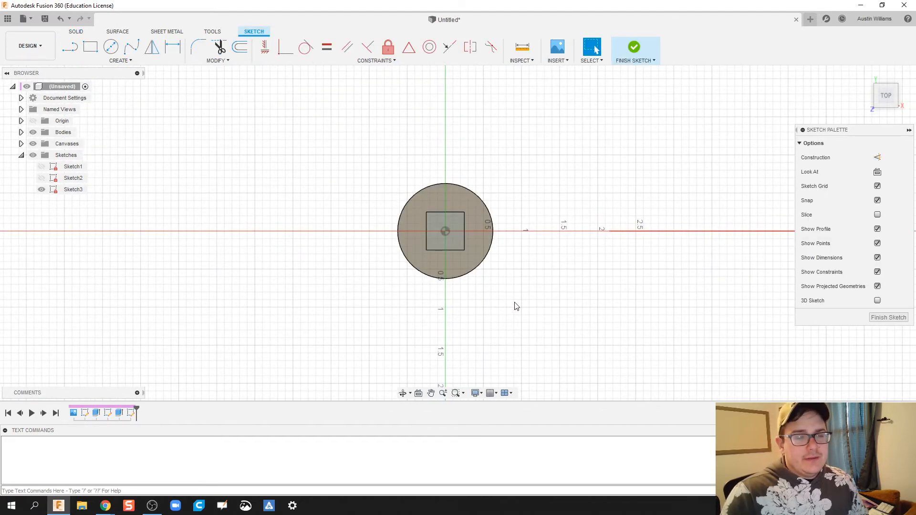
Step: Sketch a circle centred on the column's top face and finish Sketch3
left_click(110, 47)
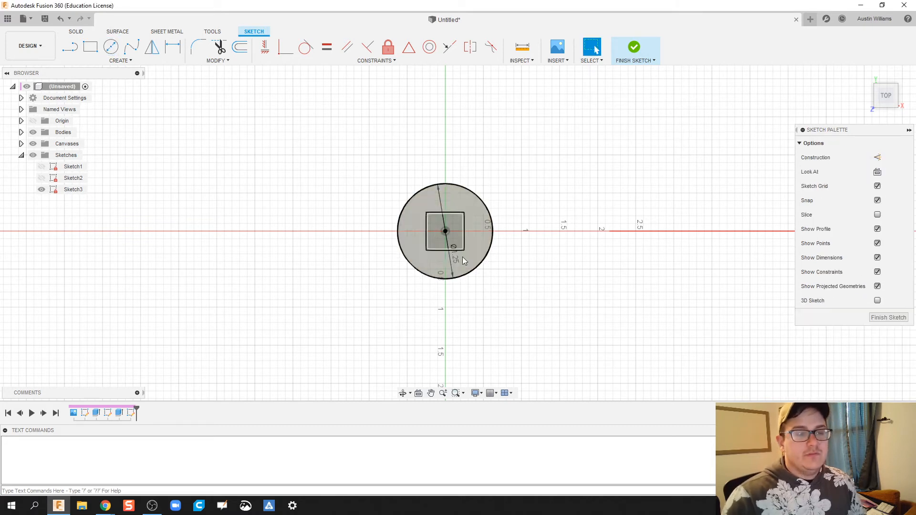
left_click(634, 47)
type("0.2")
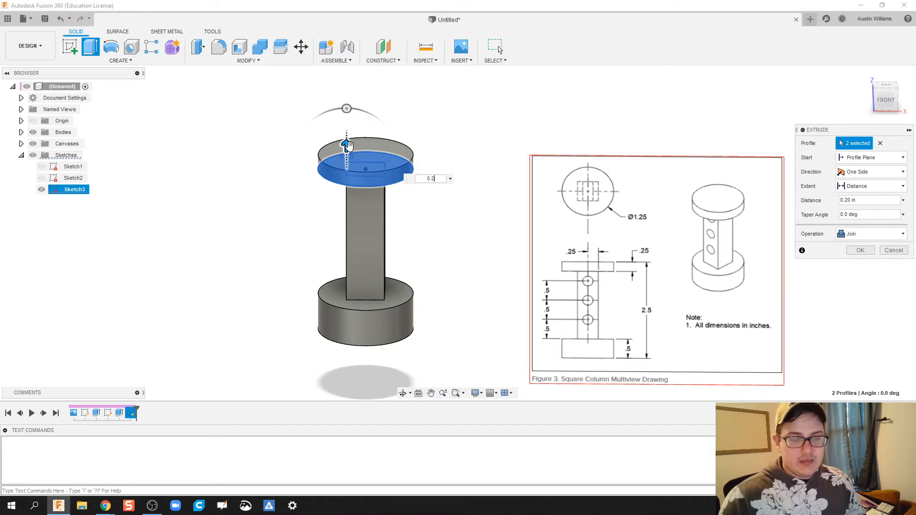
Step: Join the round top cap extrusion onto the column and confirm it
left_click(859, 250)
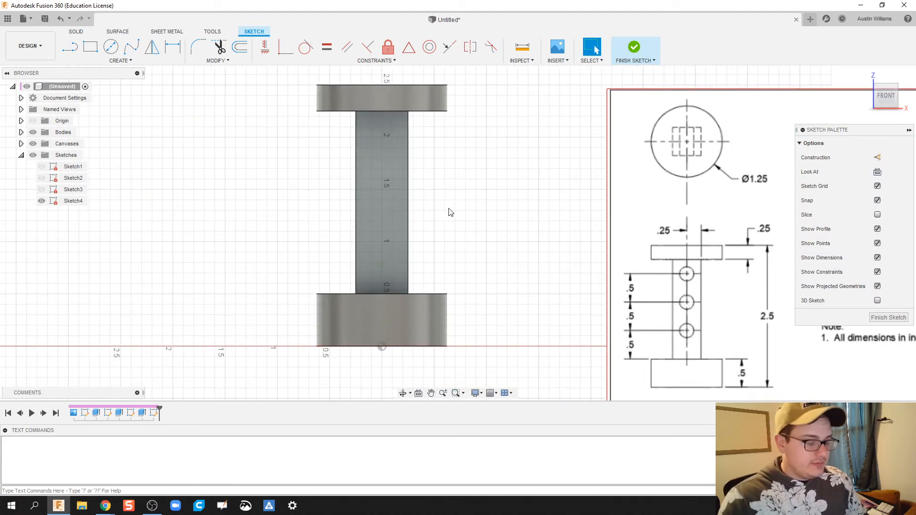
Step: Place two 0.2 in circles on the column face, dimensioning the first from the bottom edge
left_click(110, 47)
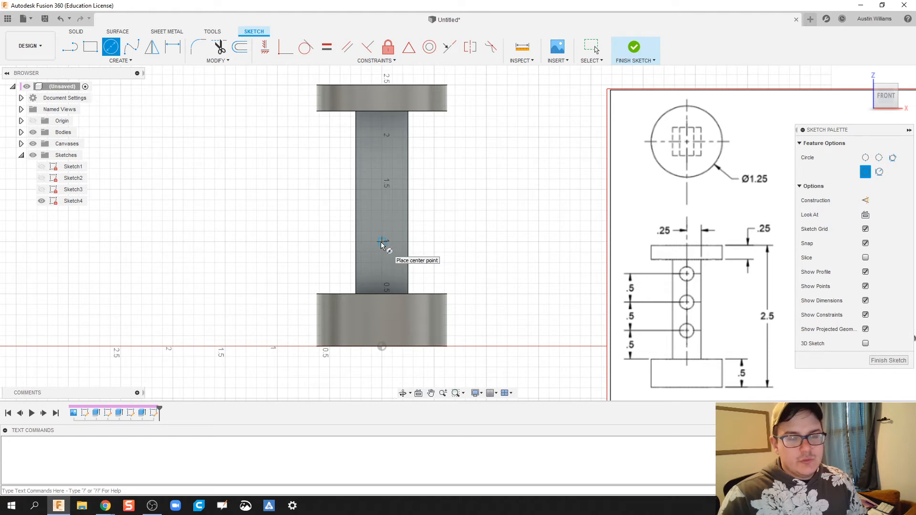
left_click(381, 242)
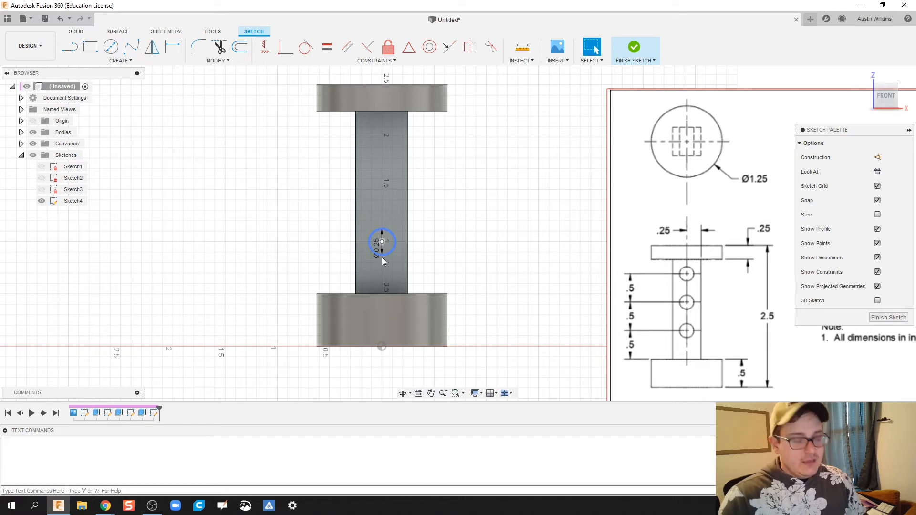
mouse_move(452, 227)
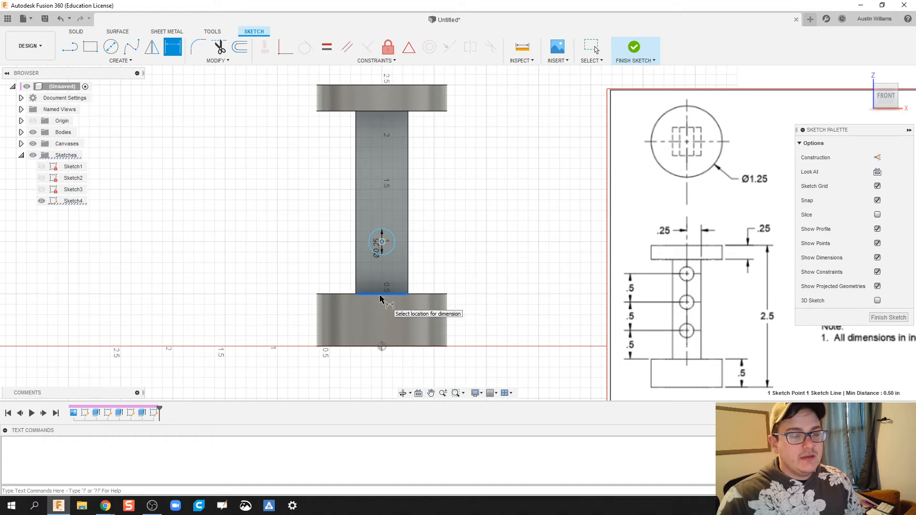
left_click(380, 286)
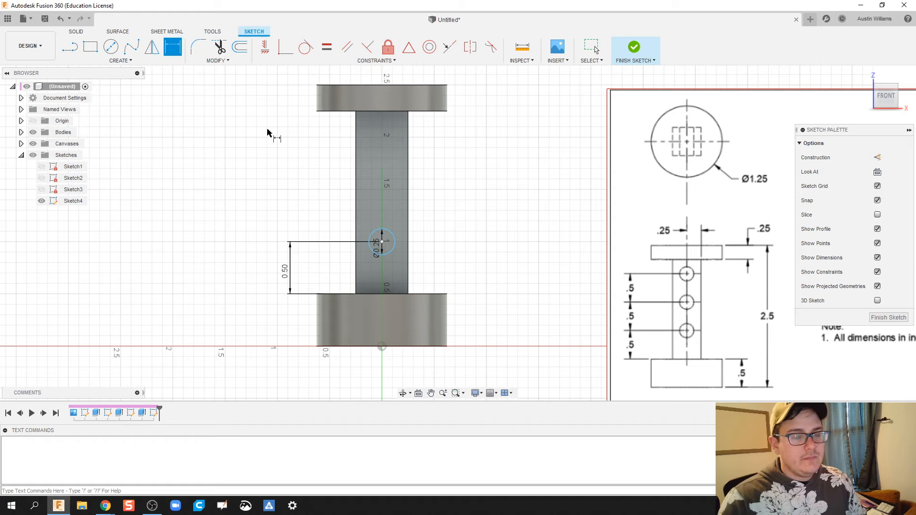
left_click(110, 47)
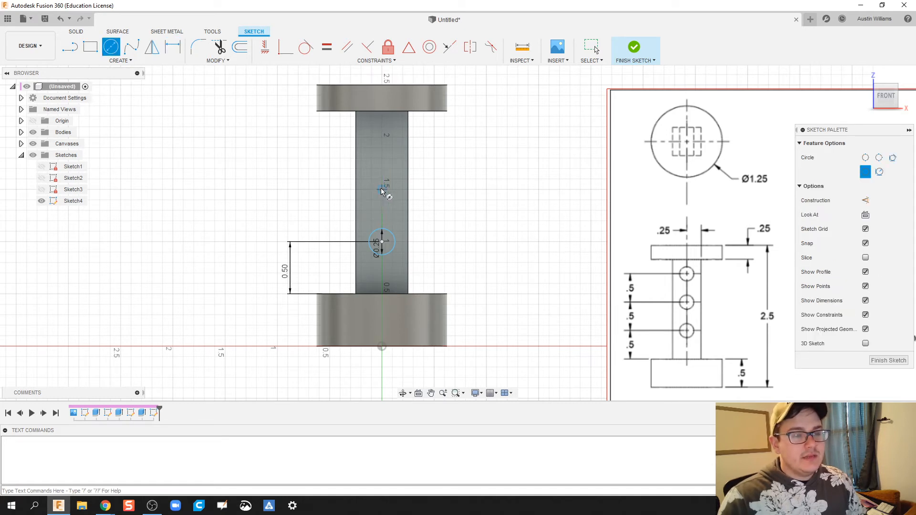
left_click(380, 193)
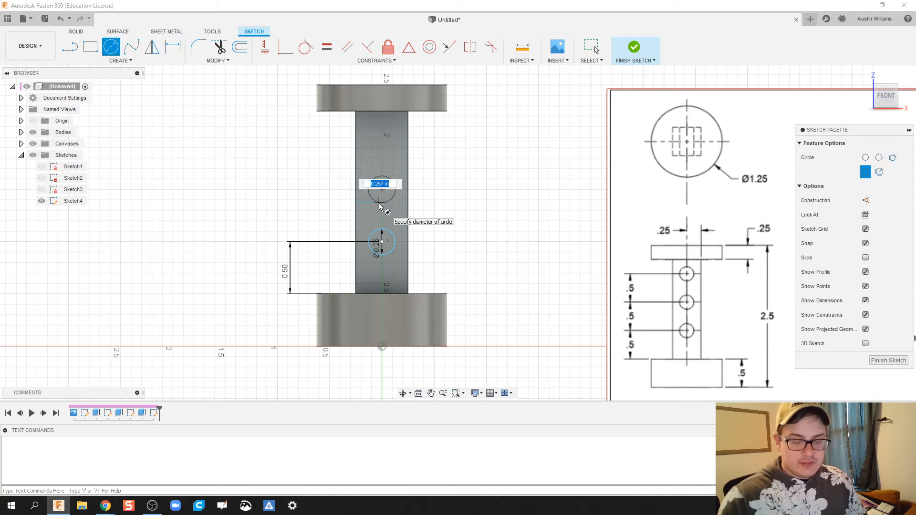
type("0.2")
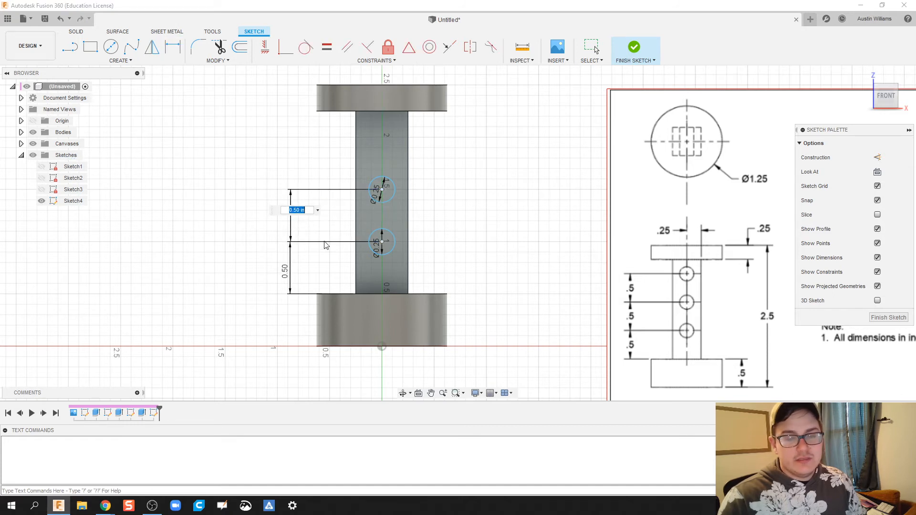
mouse_move(338, 185)
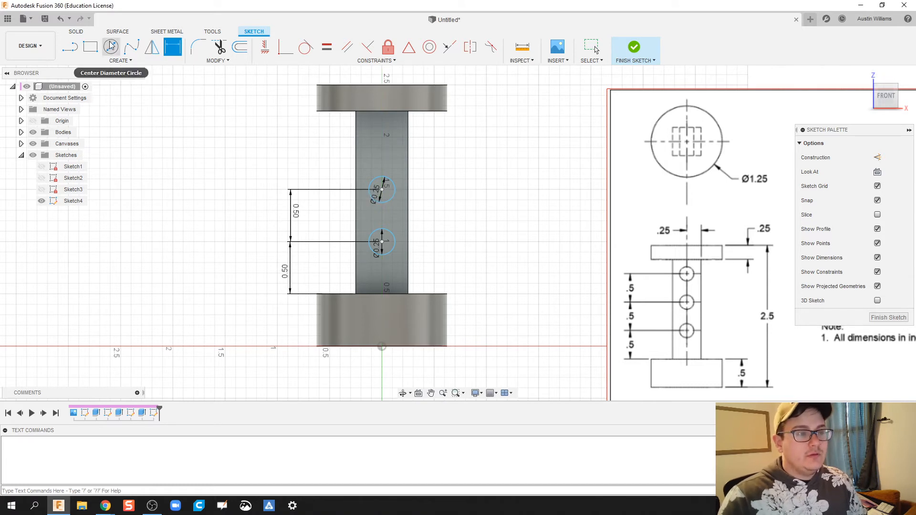
Step: Add the third circle 0.50 in above the middle one and finish the sketch
left_click(111, 47)
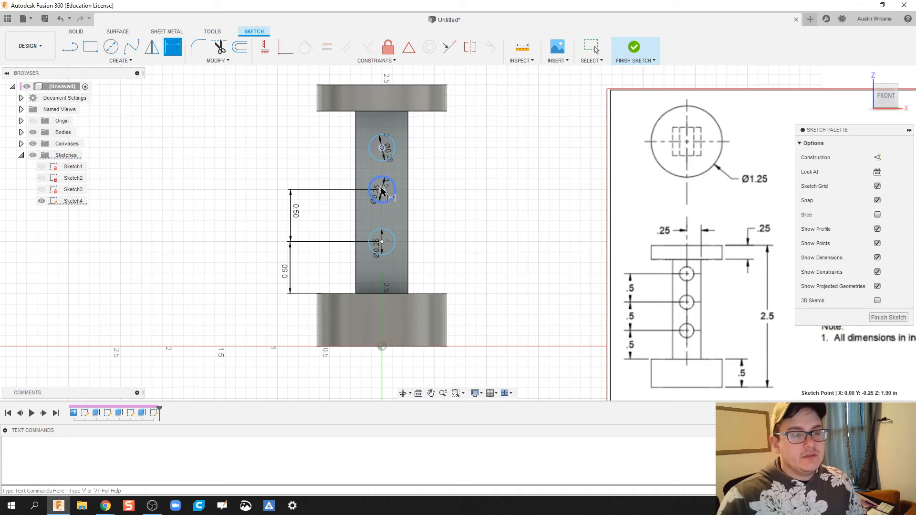
left_click(382, 146)
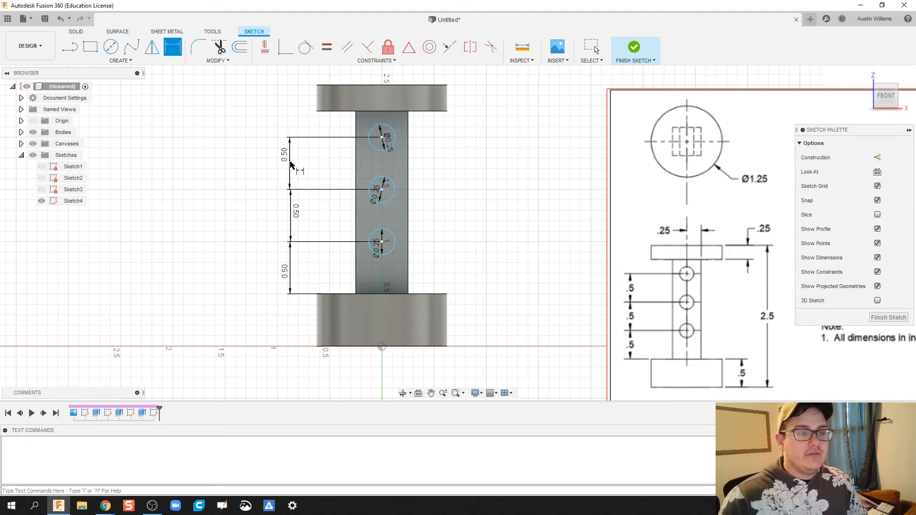
mouse_move(634, 47)
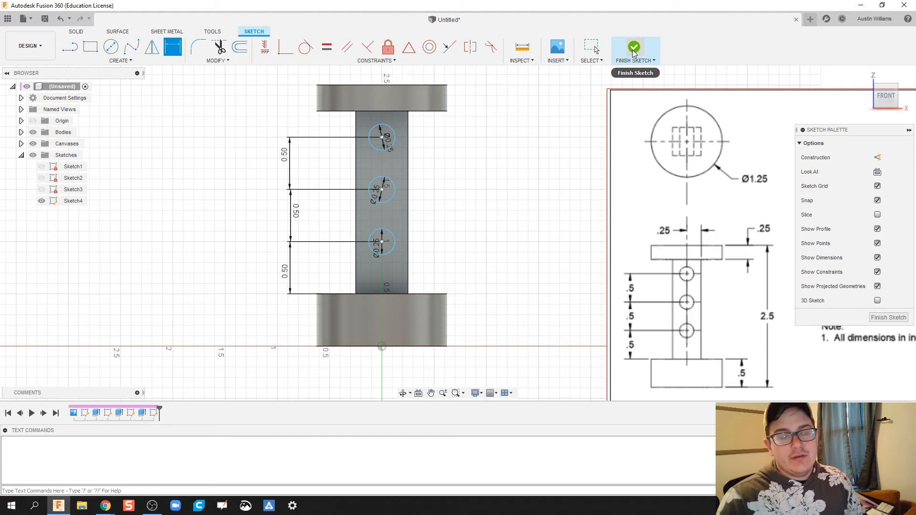
left_click(634, 49)
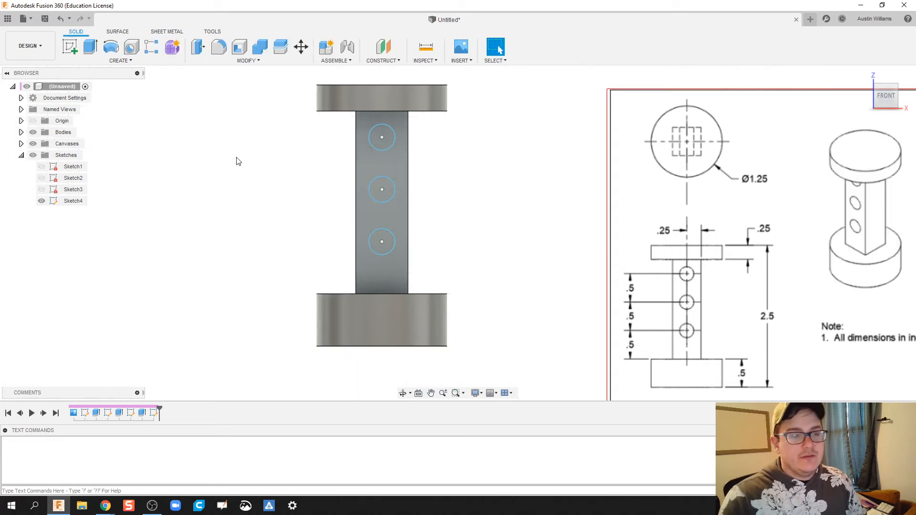
Step: Cut the three circle profiles through the column with a -1.50 in extrude
left_click(89, 46)
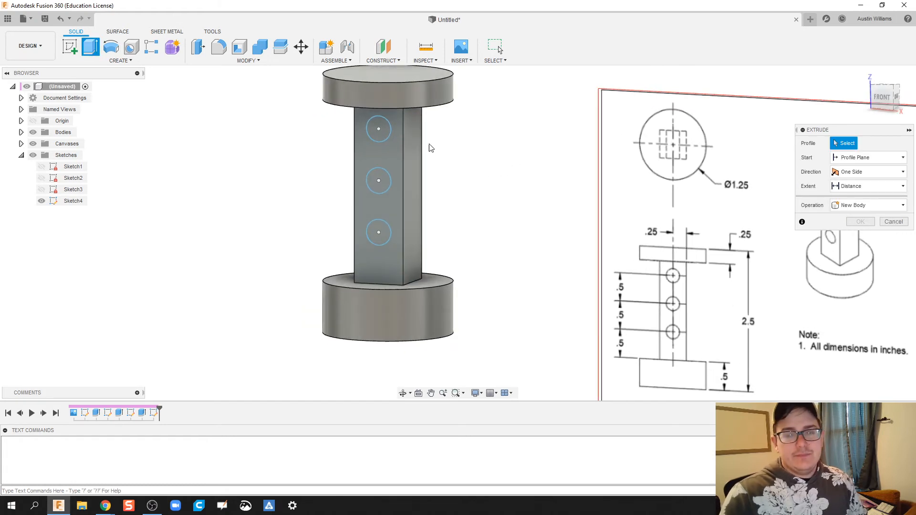
left_click(378, 180)
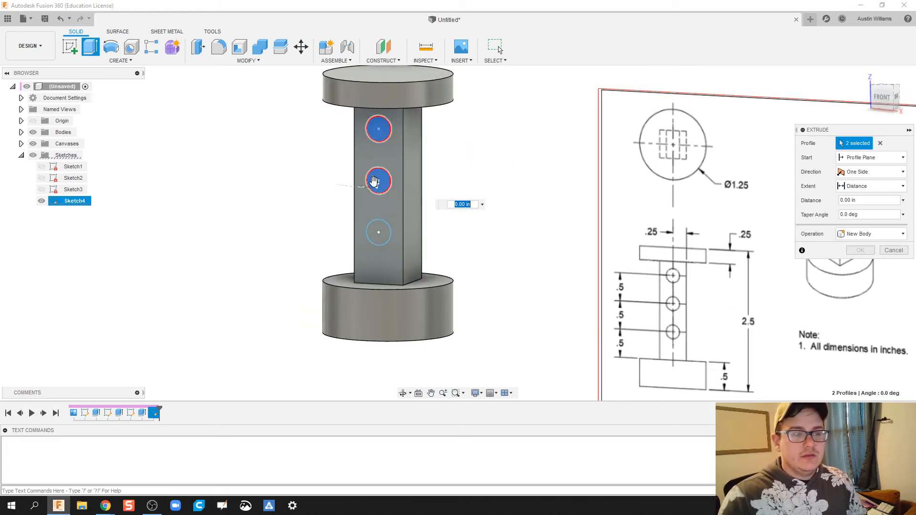
left_click(378, 232)
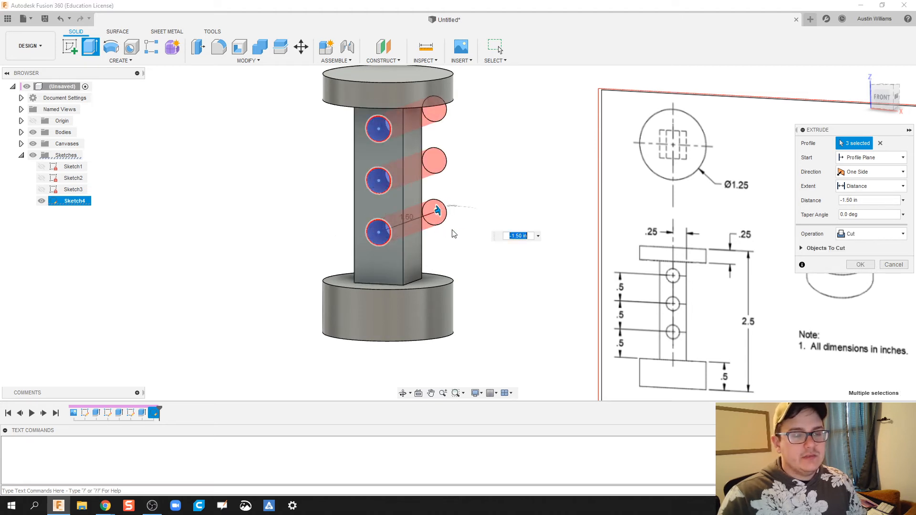
mouse_move(549, 162)
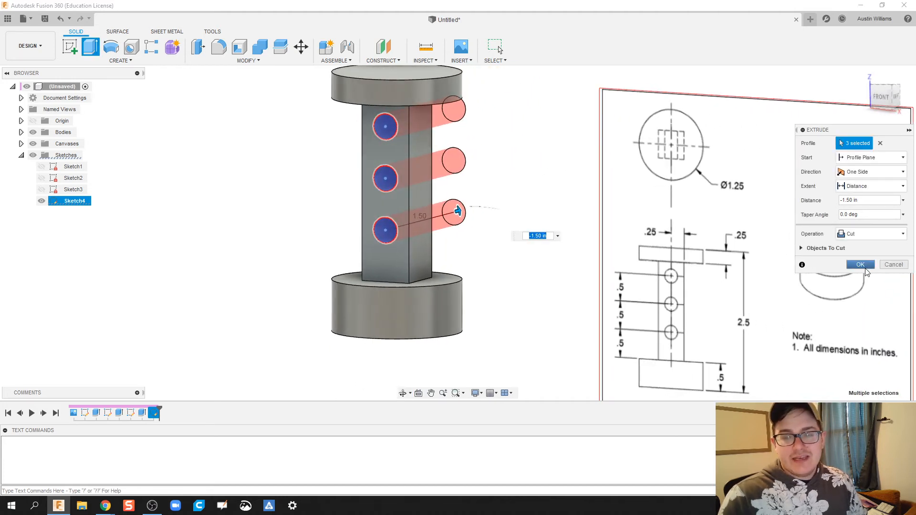
left_click(858, 263)
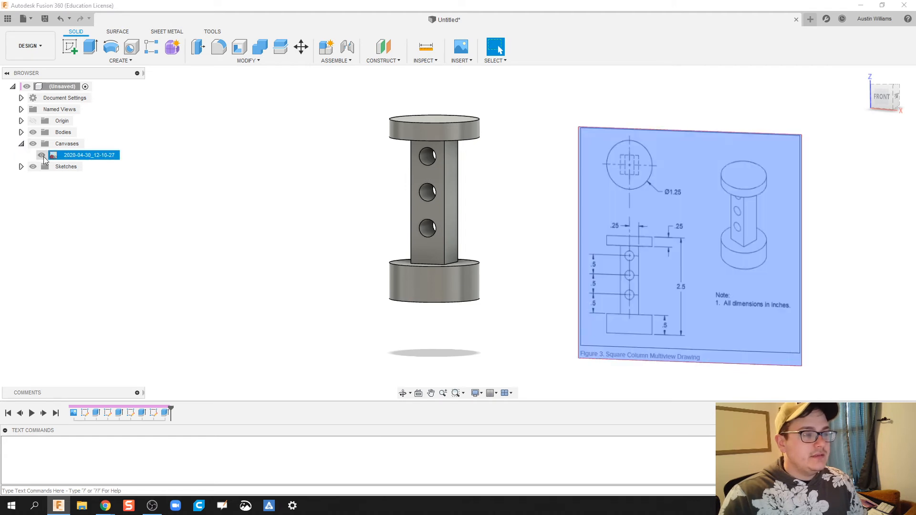
Step: Hide the original canvas and insert the Modified Square Column Multiview image as a canvas
left_click(41, 154)
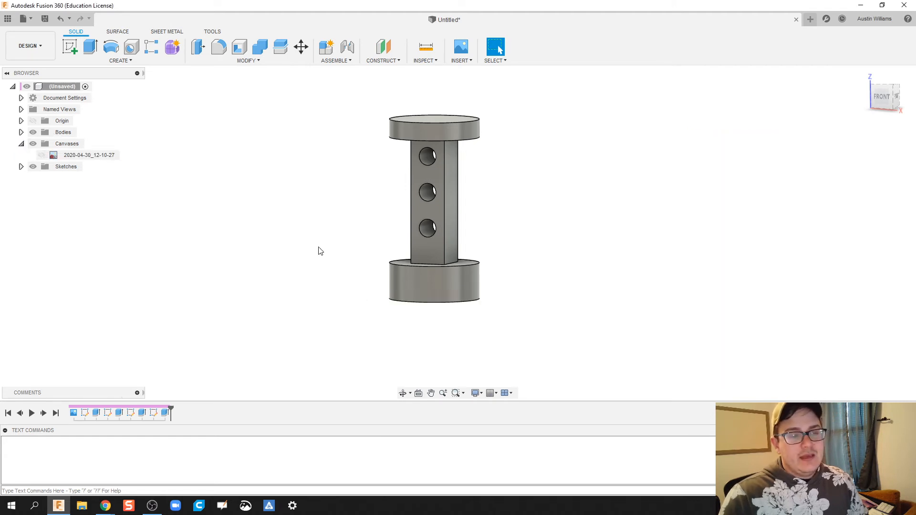
left_click(424, 52)
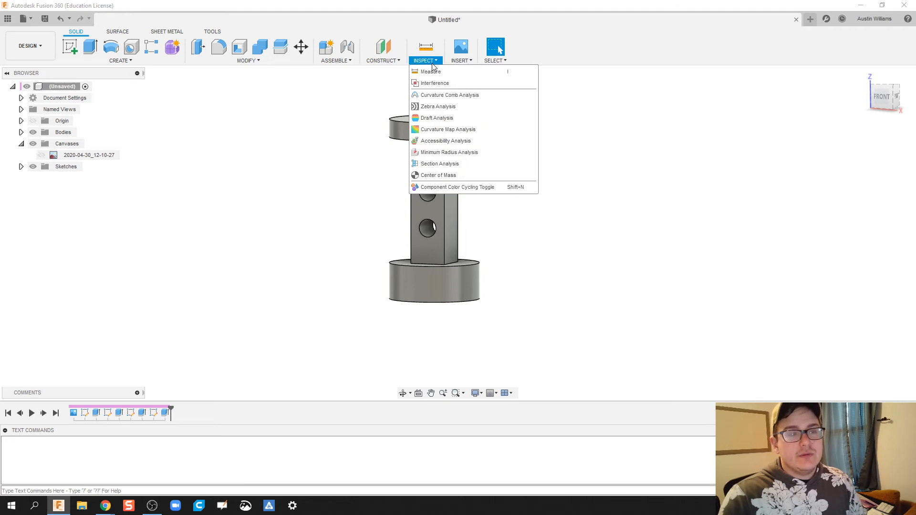
mouse_move(385, 167)
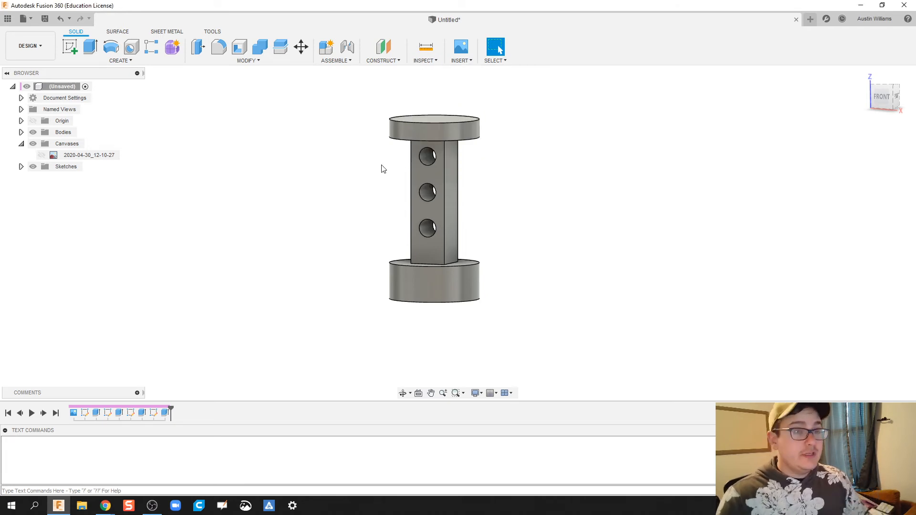
mouse_move(462, 103)
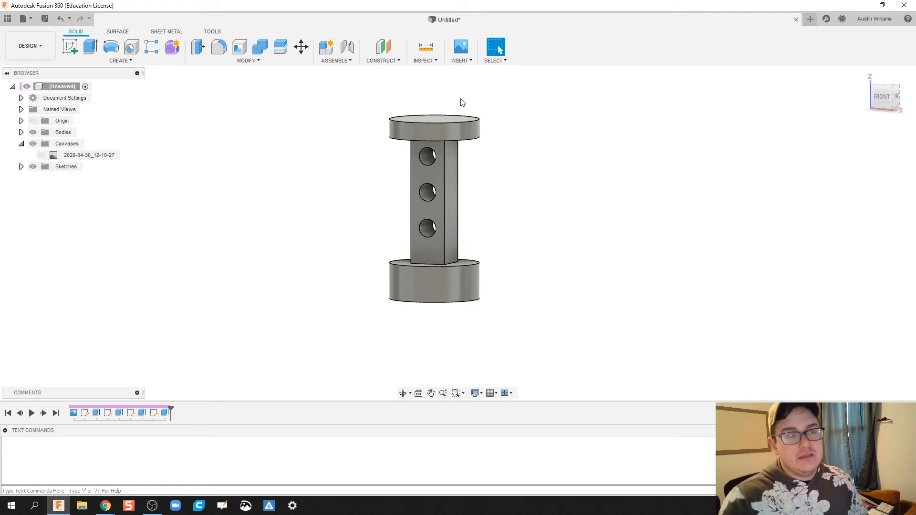
left_click(460, 52)
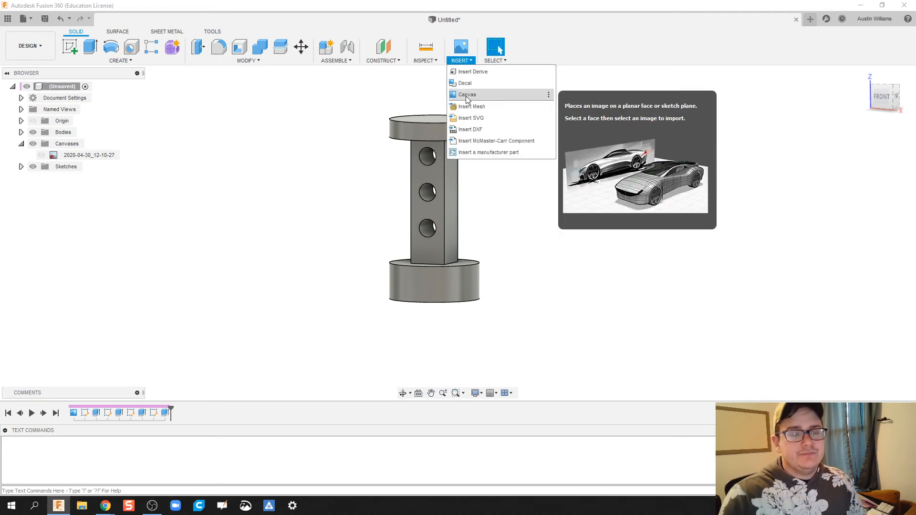
left_click(466, 94)
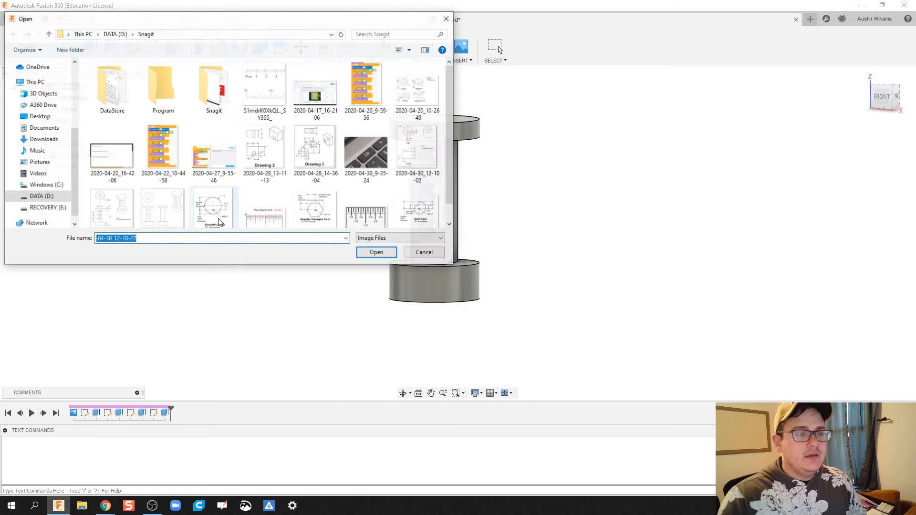
left_click(375, 252)
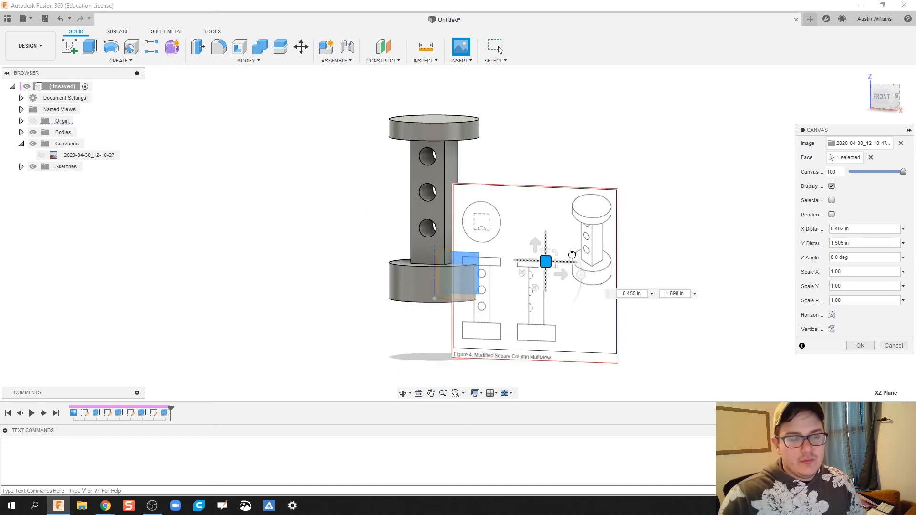
left_click(858, 346)
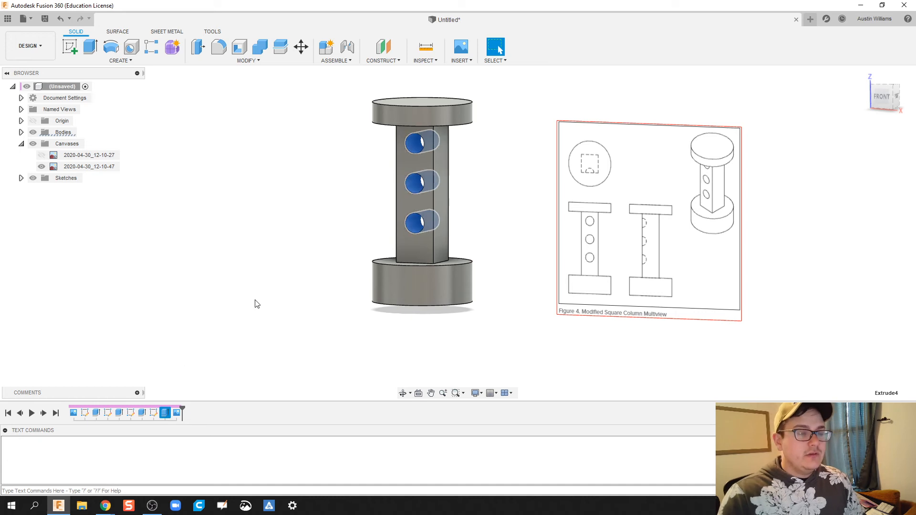
mouse_move(165, 413)
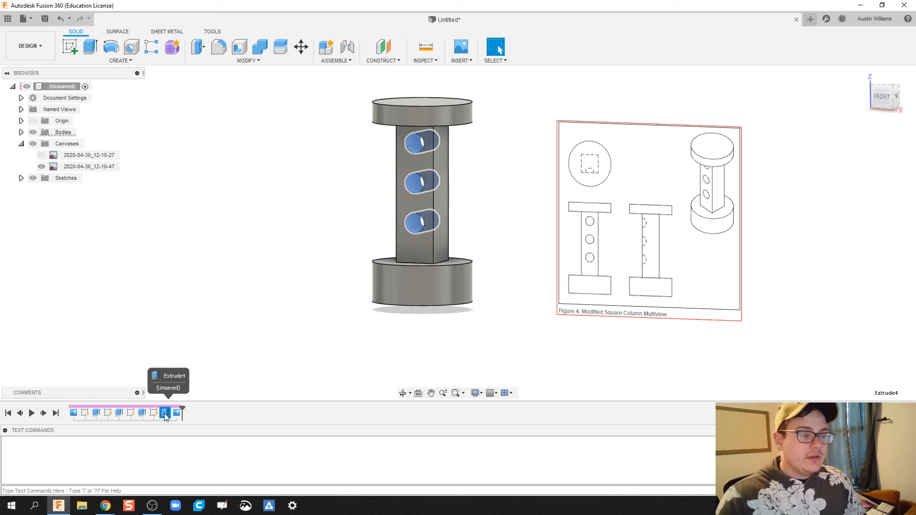
Step: Delete the Extrude4 hole cut and reopen Sketch4 for editing
right_click(166, 413)
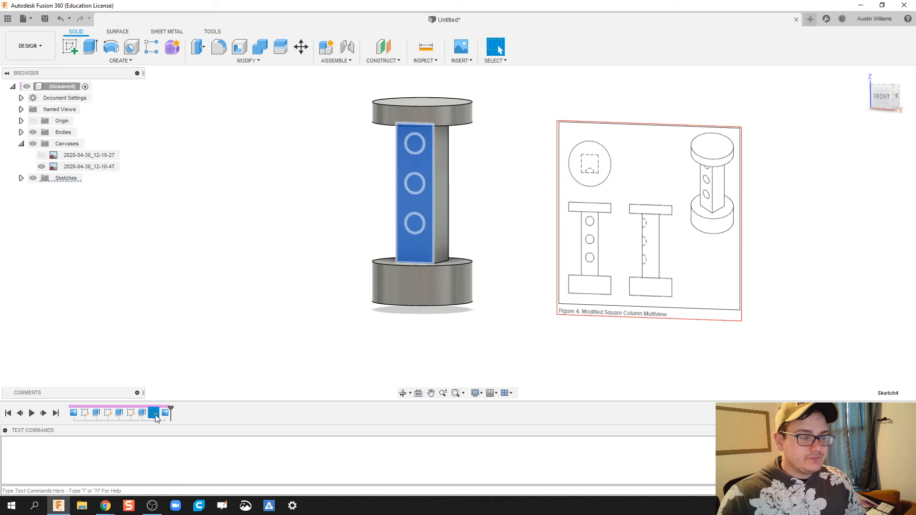
right_click(154, 413)
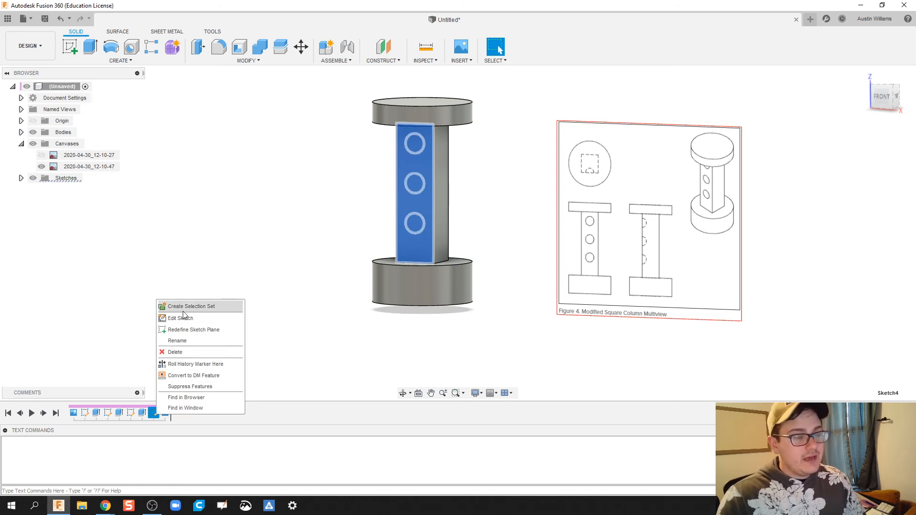
mouse_move(181, 317)
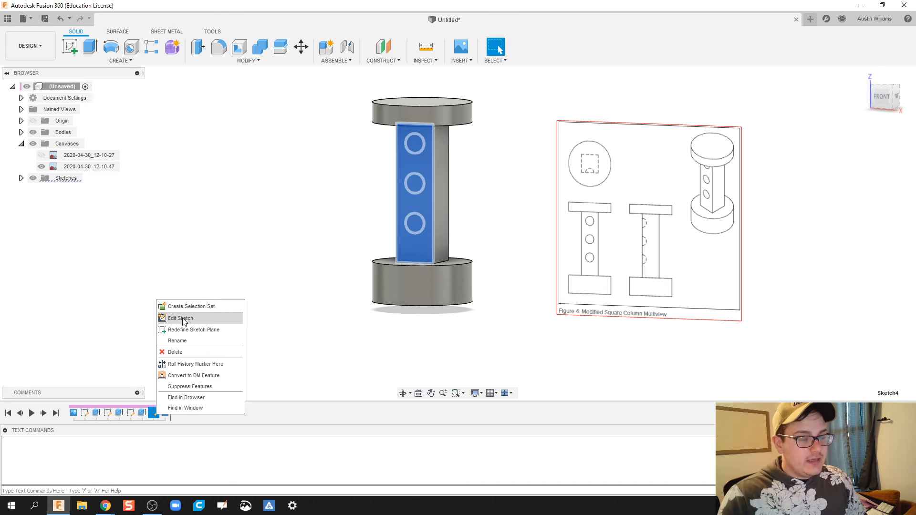
left_click(180, 318)
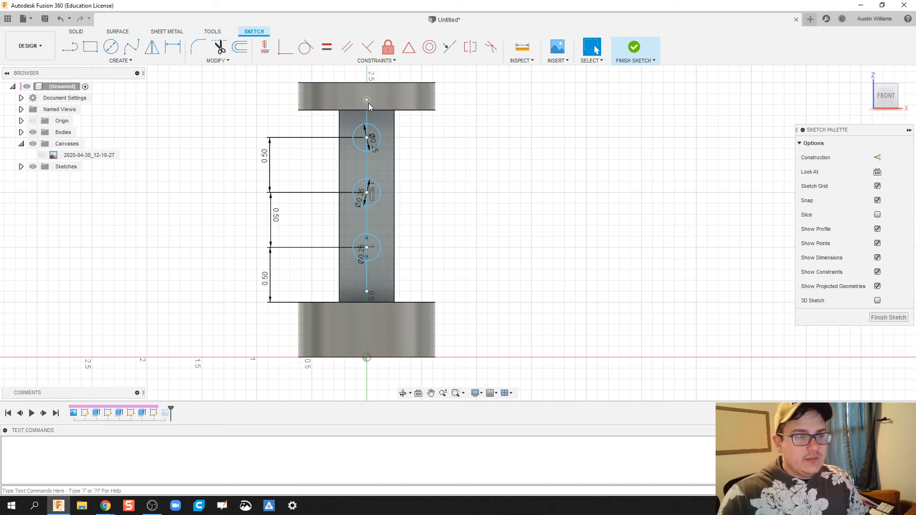
Step: Trim the three circles to half-circles along a vertical centre line, then finish the sketch
right_click(367, 111)
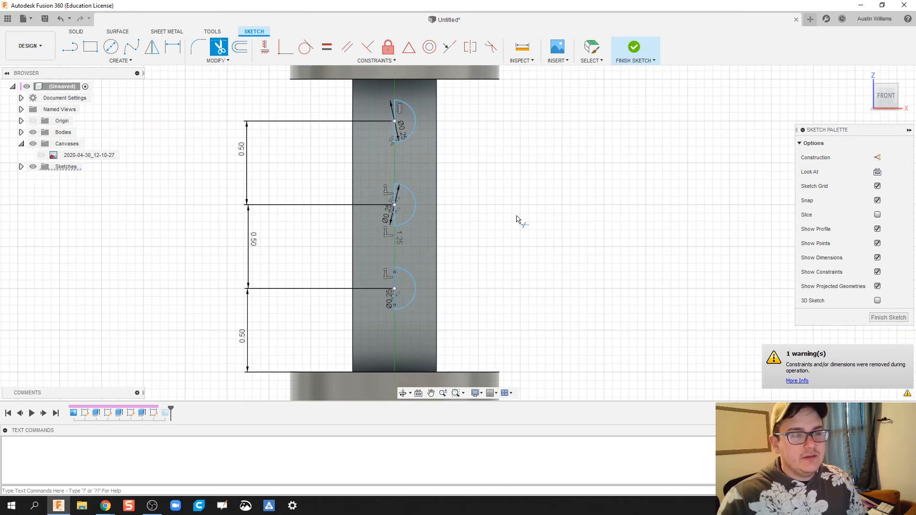
mouse_move(635, 48)
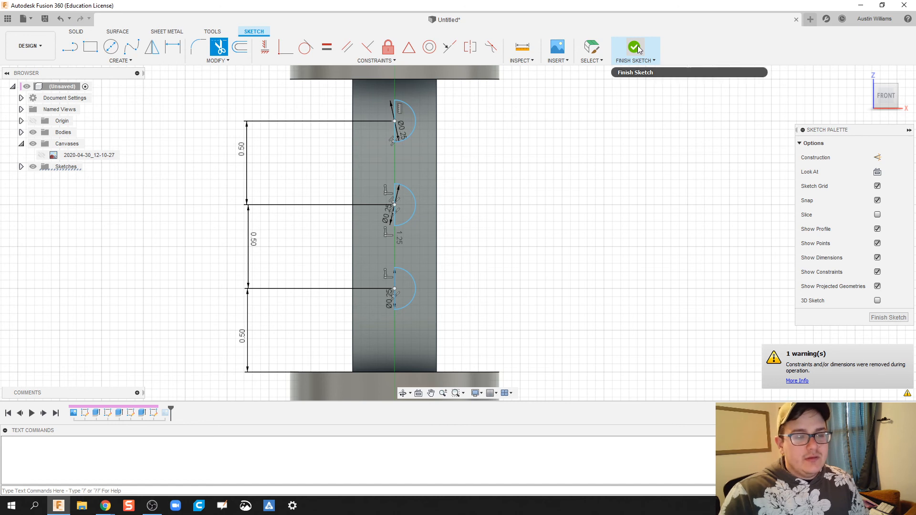
left_click(635, 49)
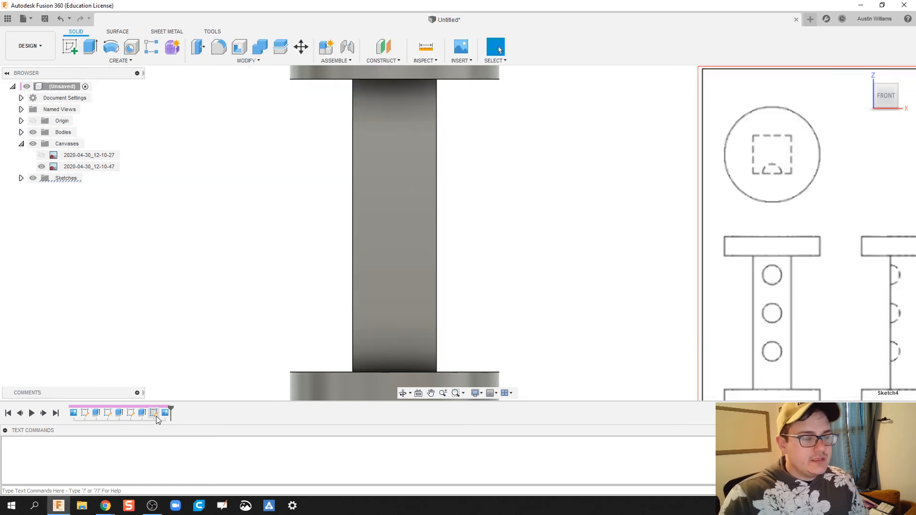
Step: Redefine Sketch4's plane onto the column's front face and expand Sketches in the browser
right_click(154, 413)
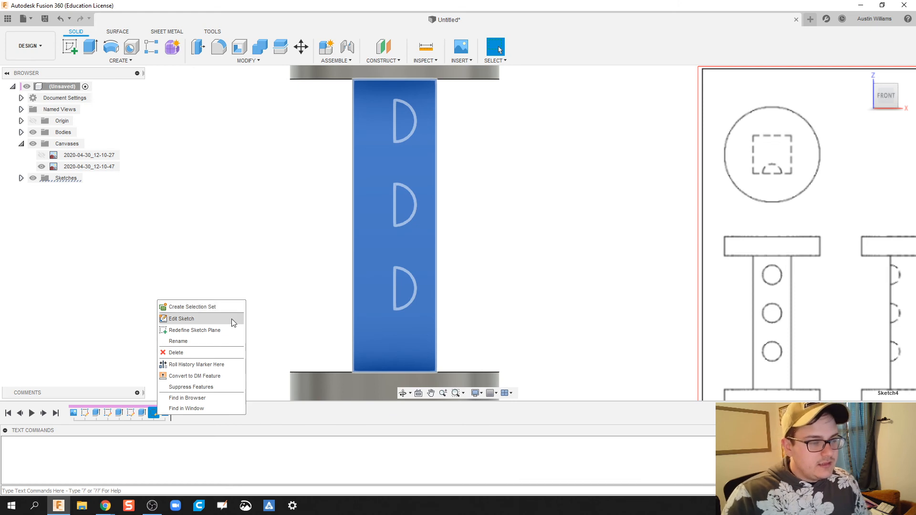
left_click(195, 330)
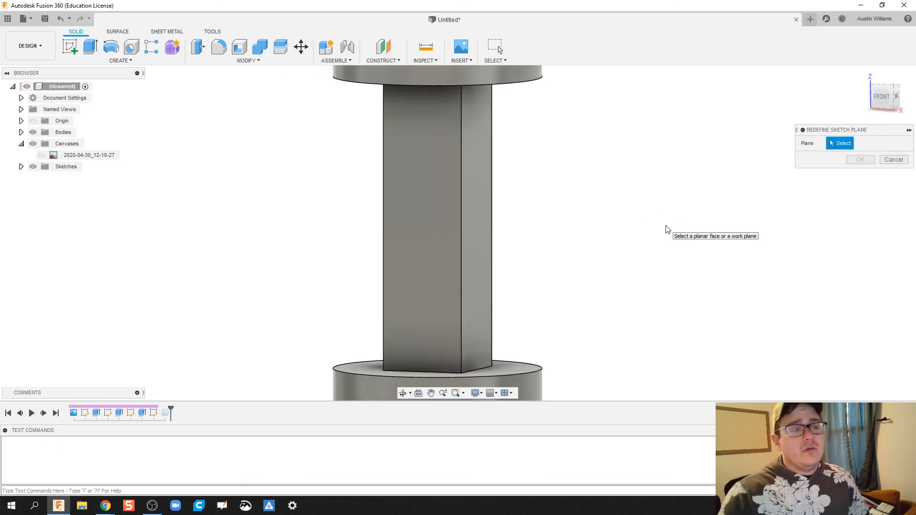
mouse_move(438, 244)
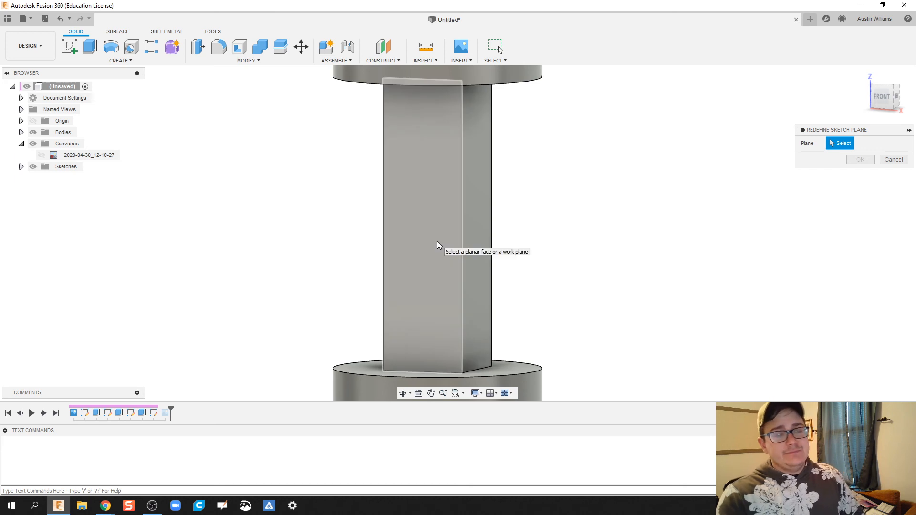
left_click(438, 245)
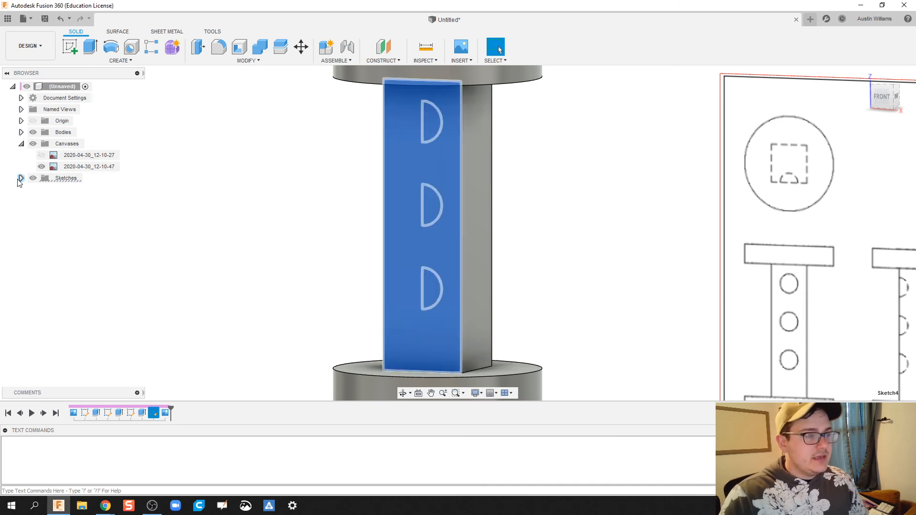
left_click(21, 177)
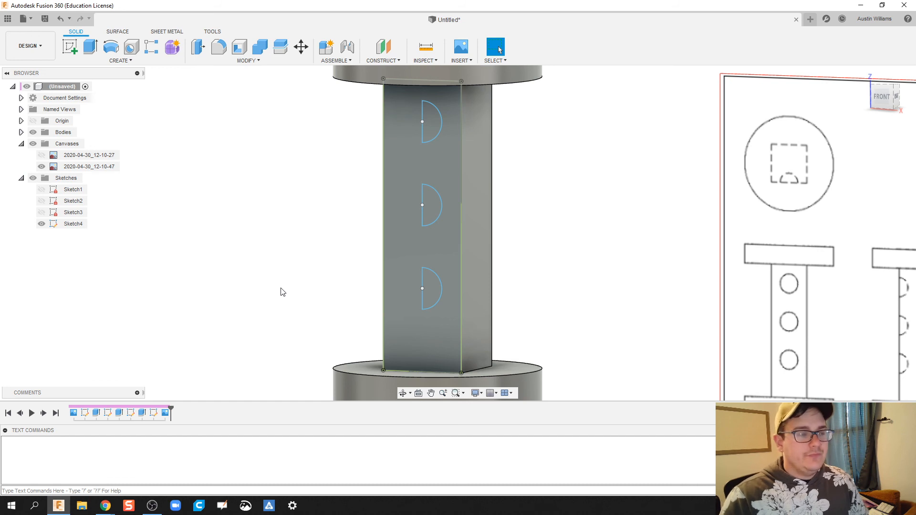
mouse_move(36, 228)
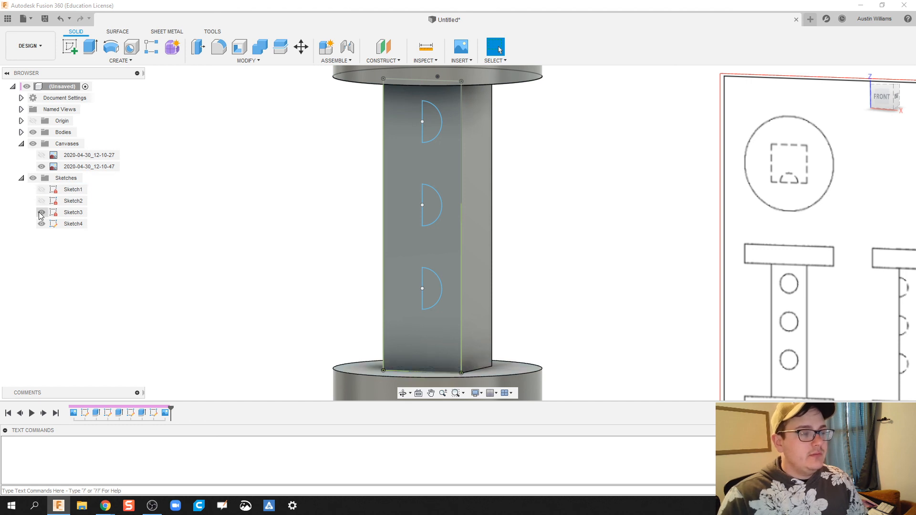
left_click(41, 212)
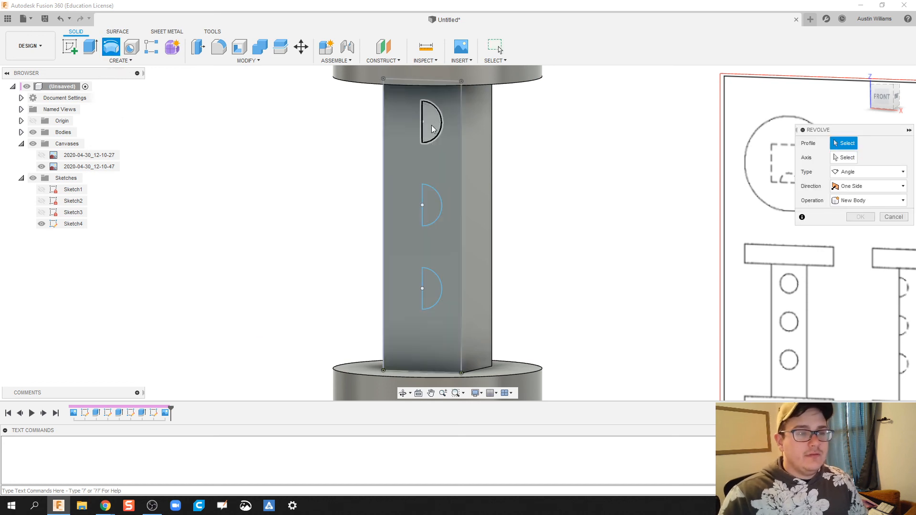
Step: Revolve the half-circle profiles 360° as a cut to form three dimples, then orbit to inspect
left_click(429, 286)
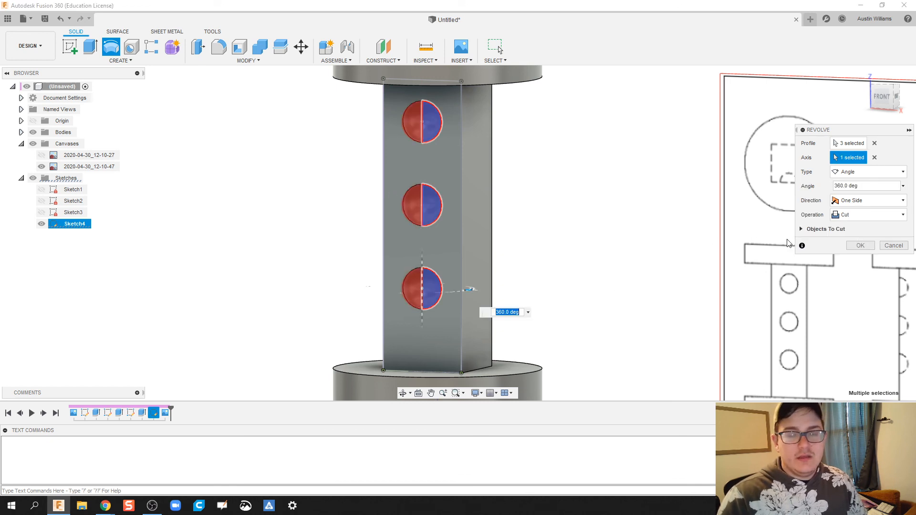
left_click(859, 245)
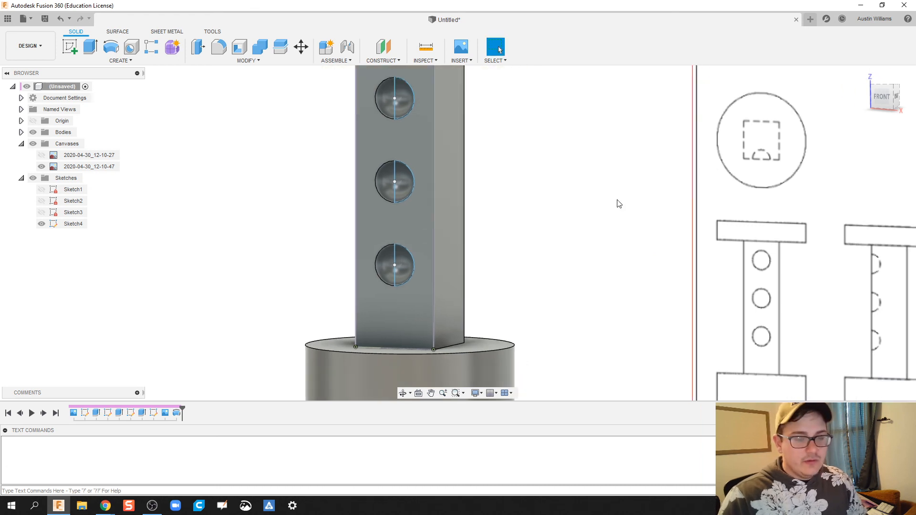
left_click_drag(619, 203, 549, 236)
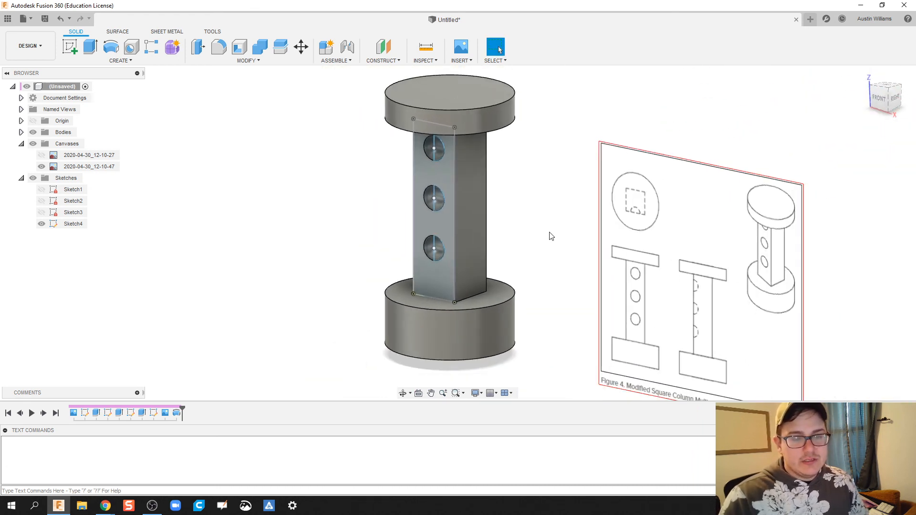